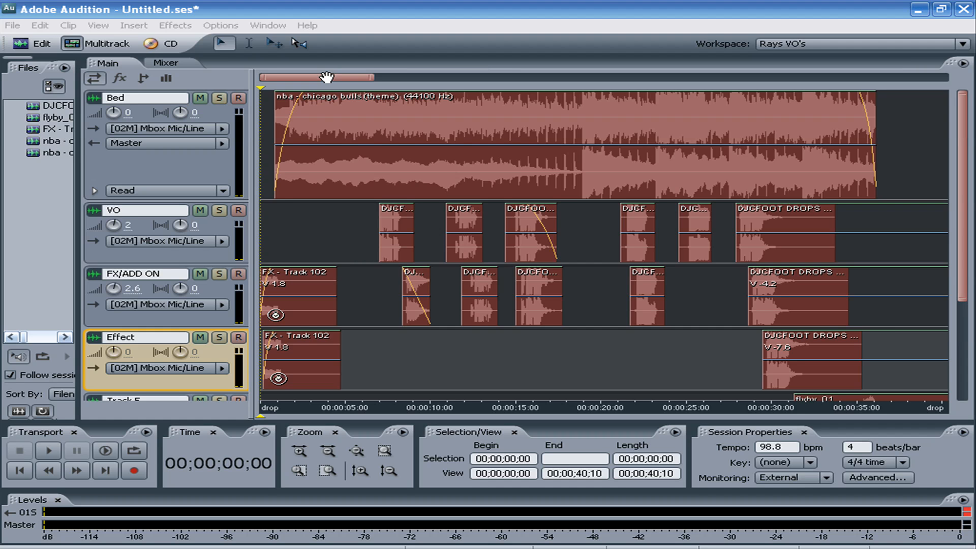
Play the multitrack session through, then stop playback and return to the start
{"action": "left_click", "coordinate": [49, 452]}
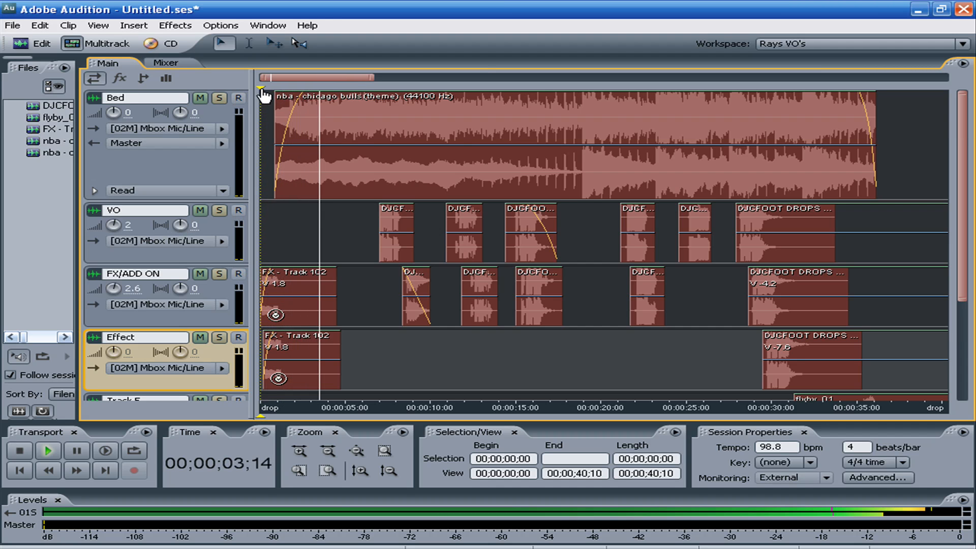
{"action": "left_click", "coordinate": [49, 449]}
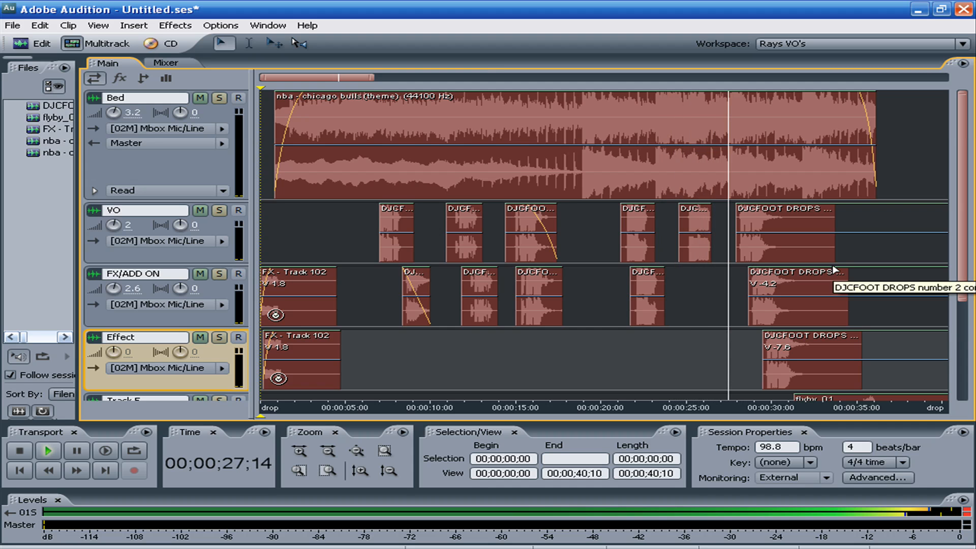
{"action": "left_click", "coordinate": [47, 451]}
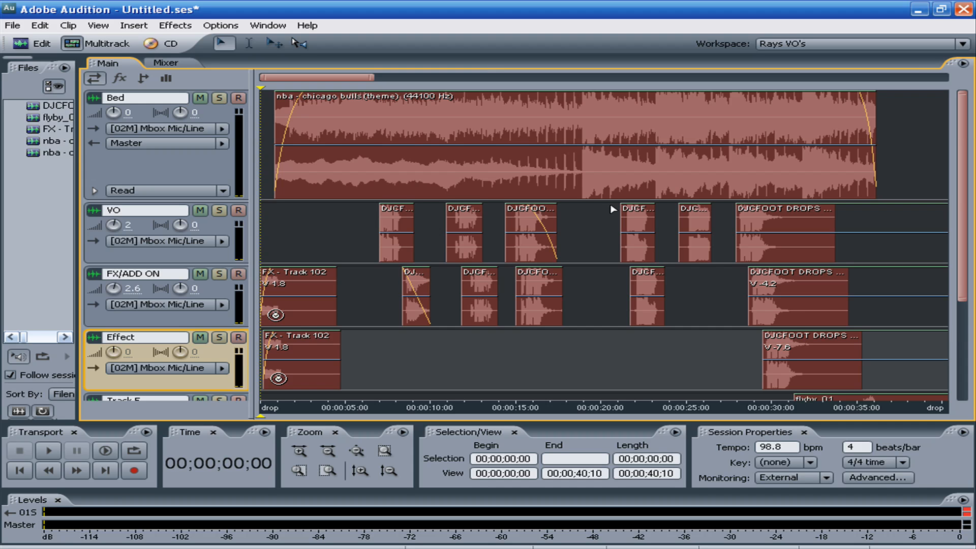
{"action": "mouse_move", "coordinate": [219, 280]}
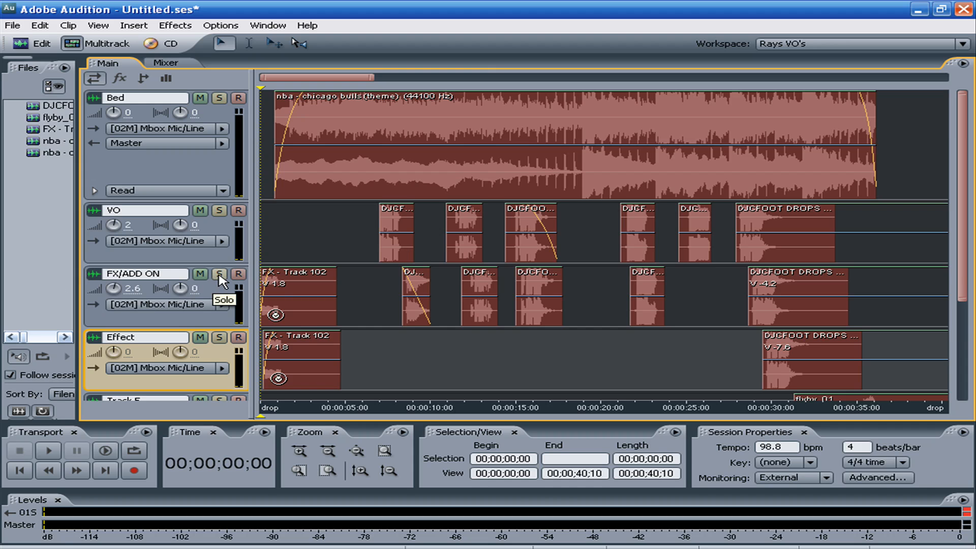
Solo and unsolo the FX/ADD ON track, then play the session again
{"action": "left_click", "coordinate": [218, 274]}
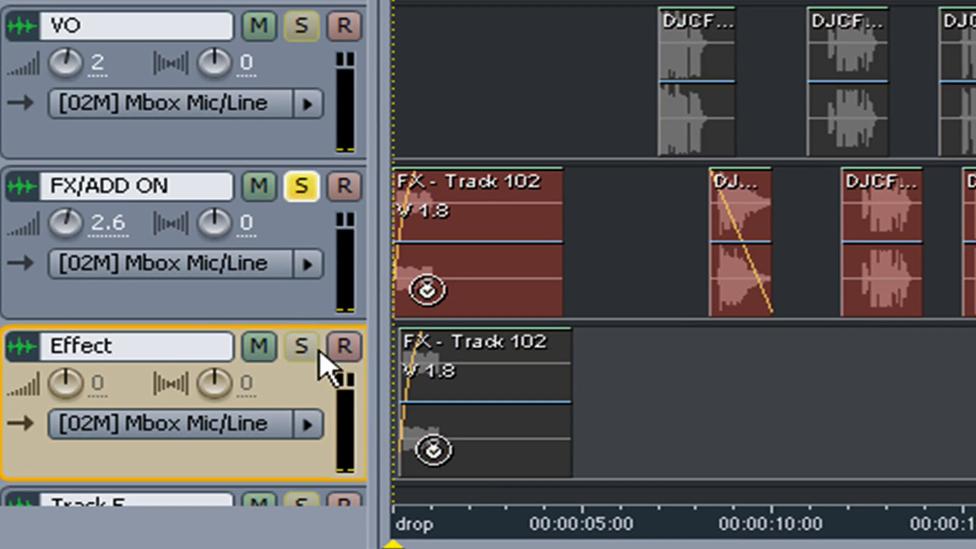
{"action": "left_click", "coordinate": [303, 346]}
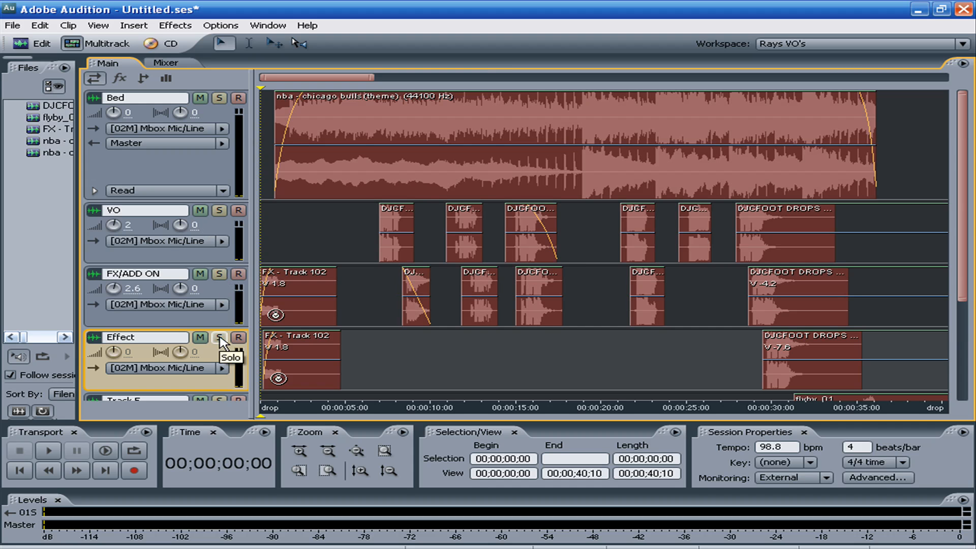
{"action": "mouse_move", "coordinate": [312, 282]}
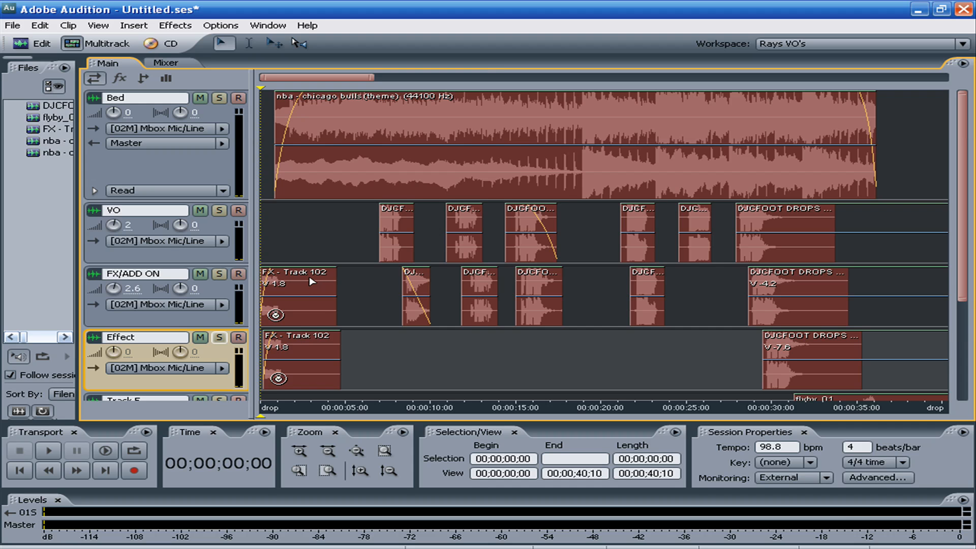
{"action": "left_click", "coordinate": [48, 466]}
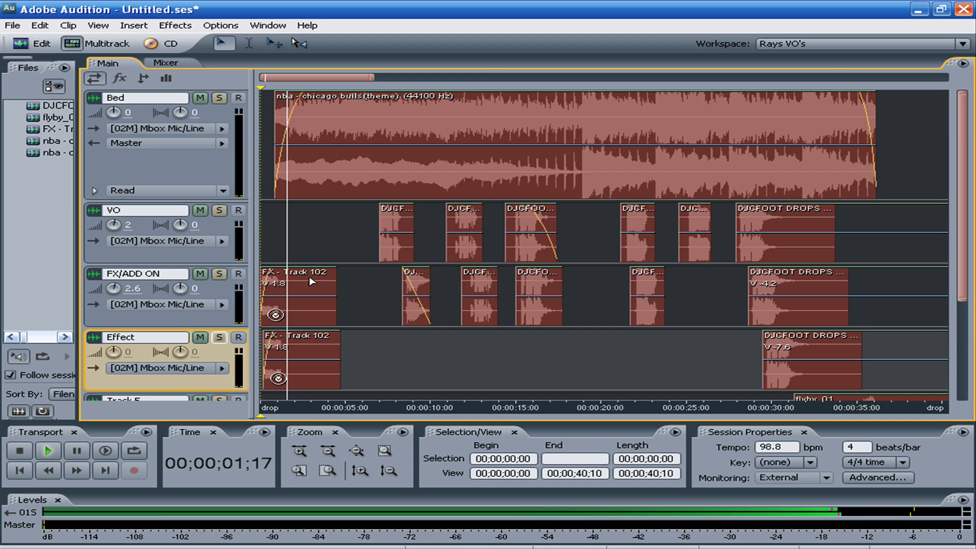
{"action": "left_click", "coordinate": [18, 450]}
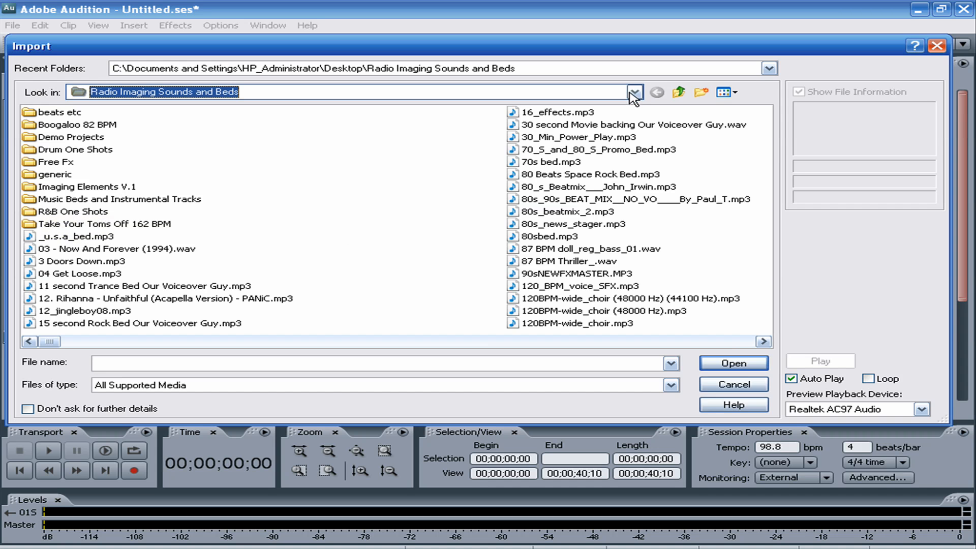
Browse into Insomnia FX / WAV / Beds and preview Beds tracks 05, 09, 24 and 28
{"action": "left_click", "coordinate": [634, 92]}
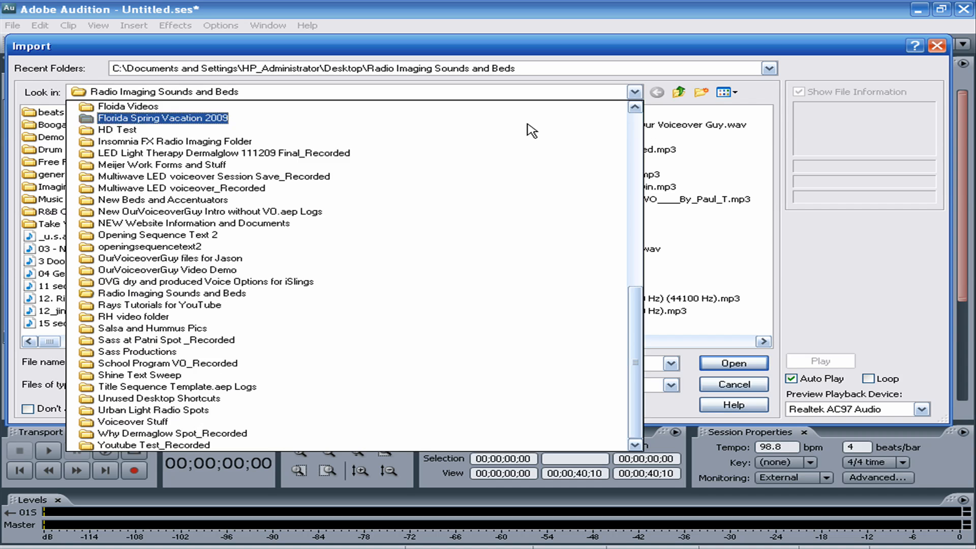
{"action": "left_click", "coordinate": [178, 188]}
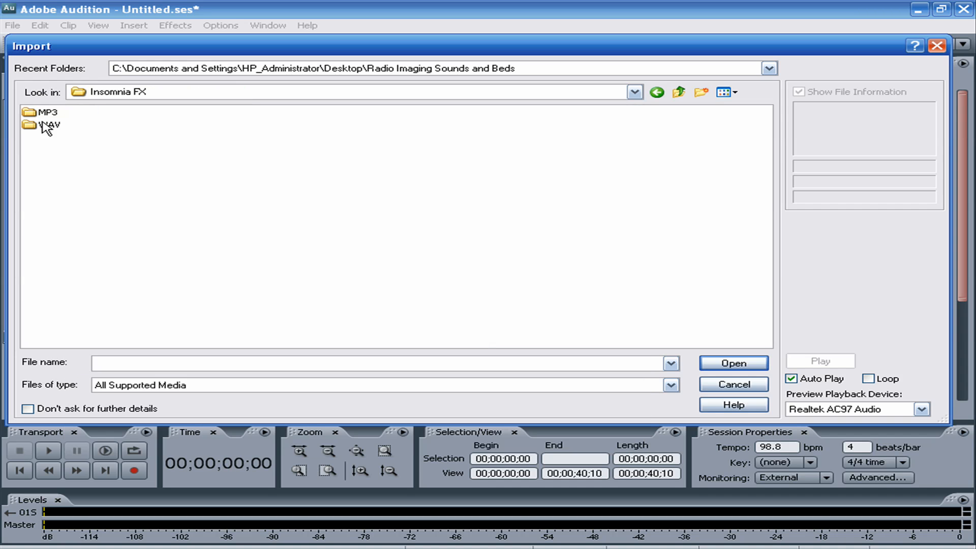
{"action": "double_click", "coordinate": [45, 124]}
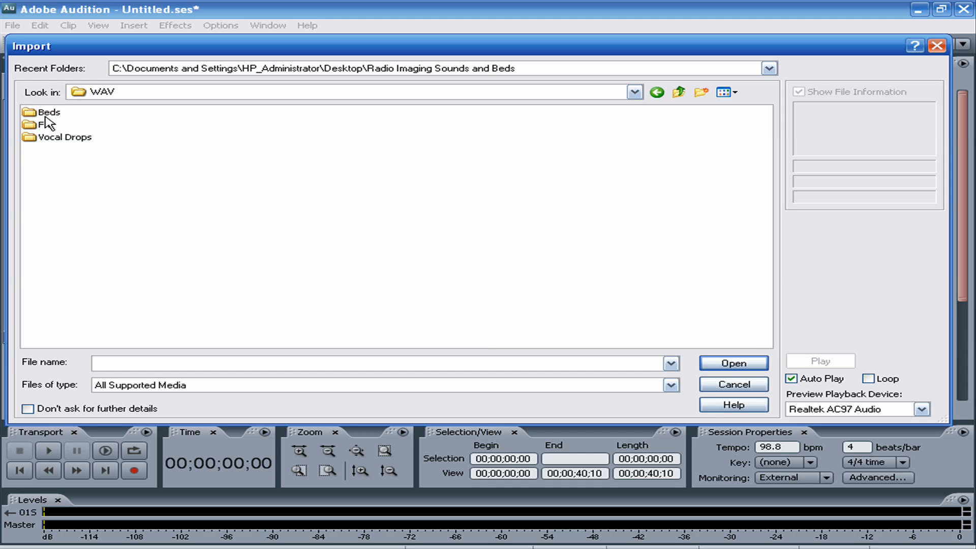
{"action": "double_click", "coordinate": [42, 112]}
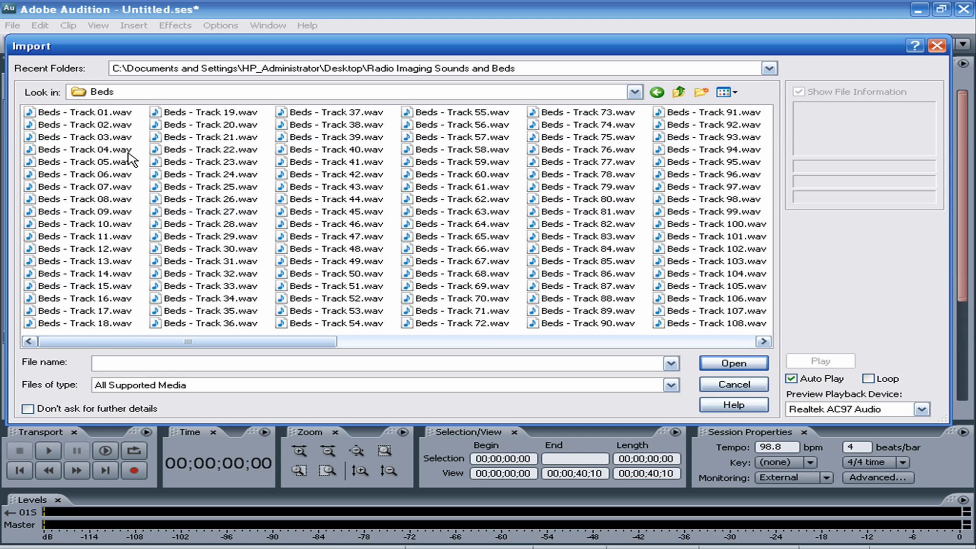
{"action": "left_click", "coordinate": [83, 162]}
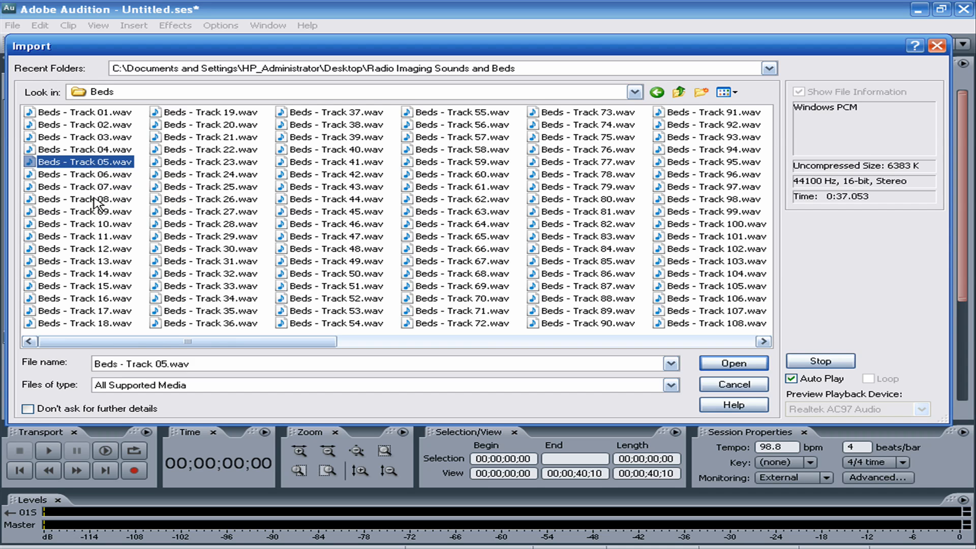
{"action": "left_click", "coordinate": [76, 212]}
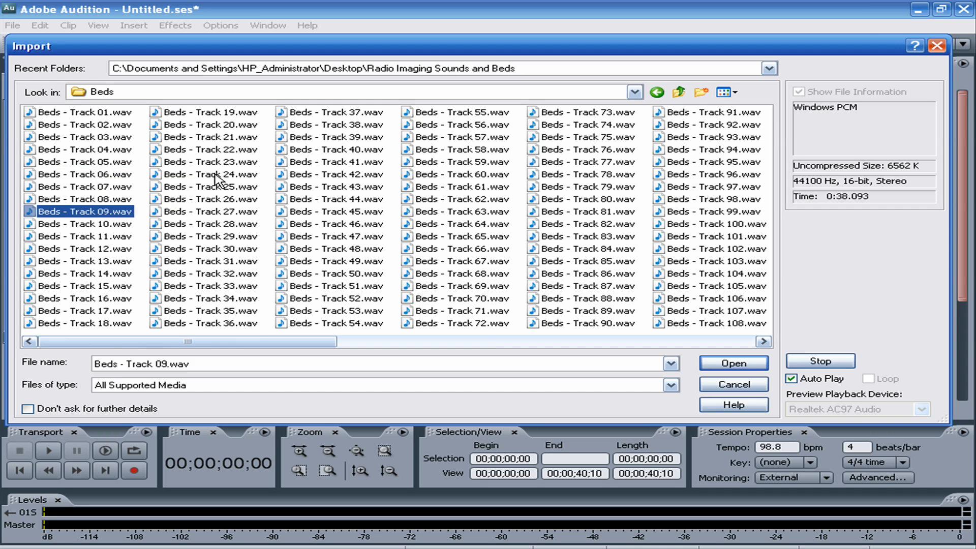
{"action": "left_click", "coordinate": [211, 174]}
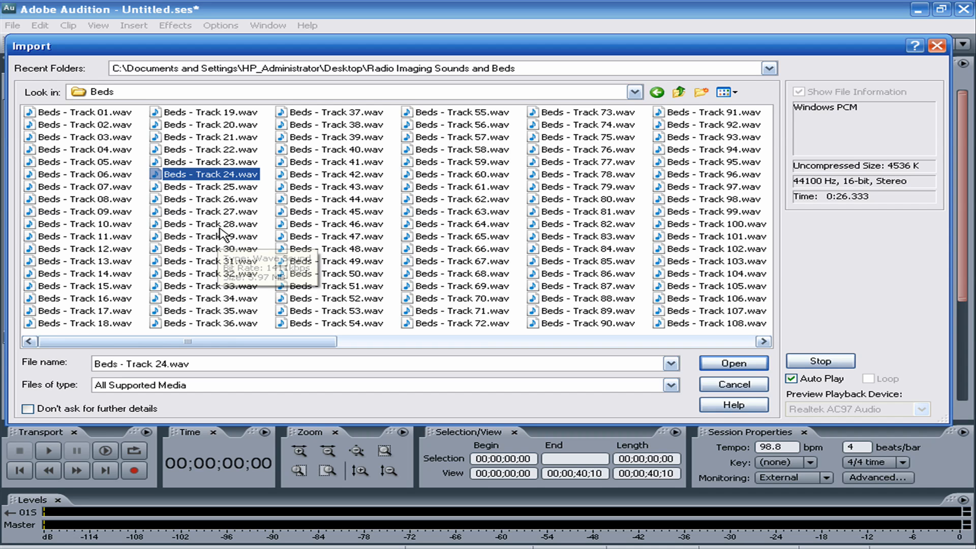
{"action": "left_click", "coordinate": [211, 224]}
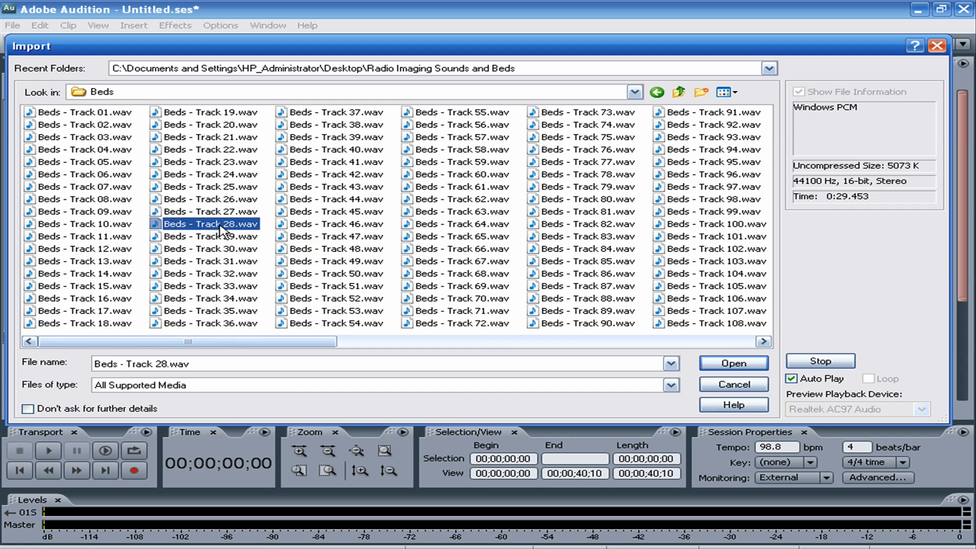
{"action": "mouse_move", "coordinate": [337, 183]}
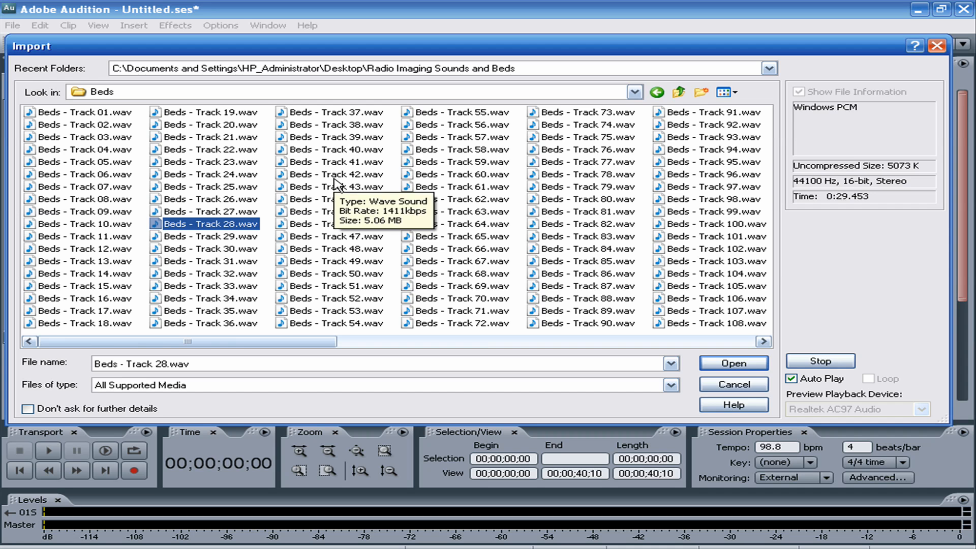
Move to the FX folder and preview FX tracks 27, 45 and 79
{"action": "left_click", "coordinate": [680, 92]}
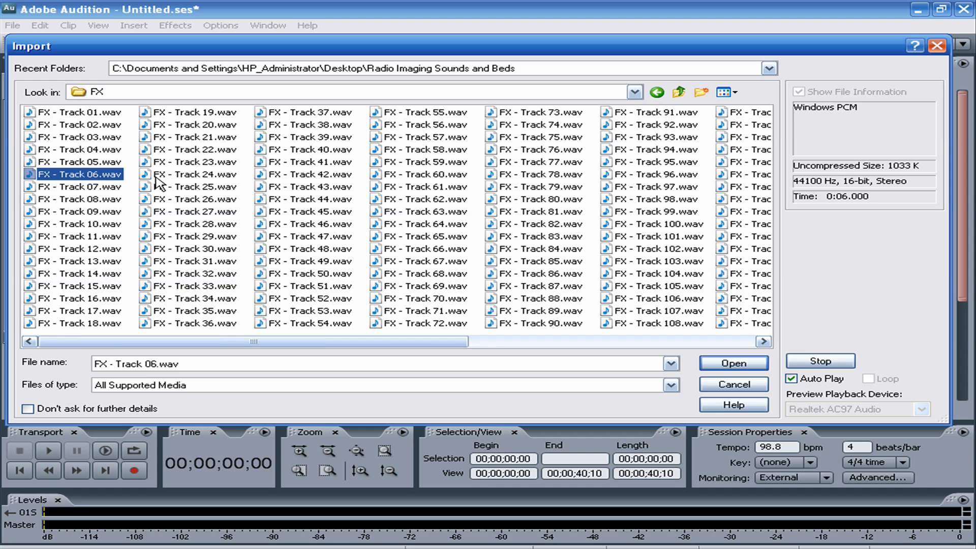
{"action": "left_click", "coordinate": [194, 211]}
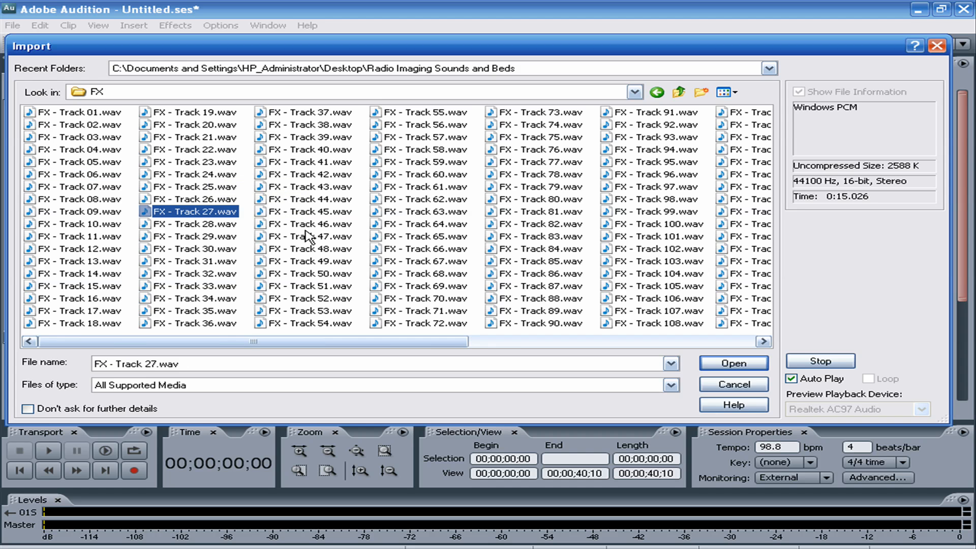
{"action": "left_click", "coordinate": [309, 211]}
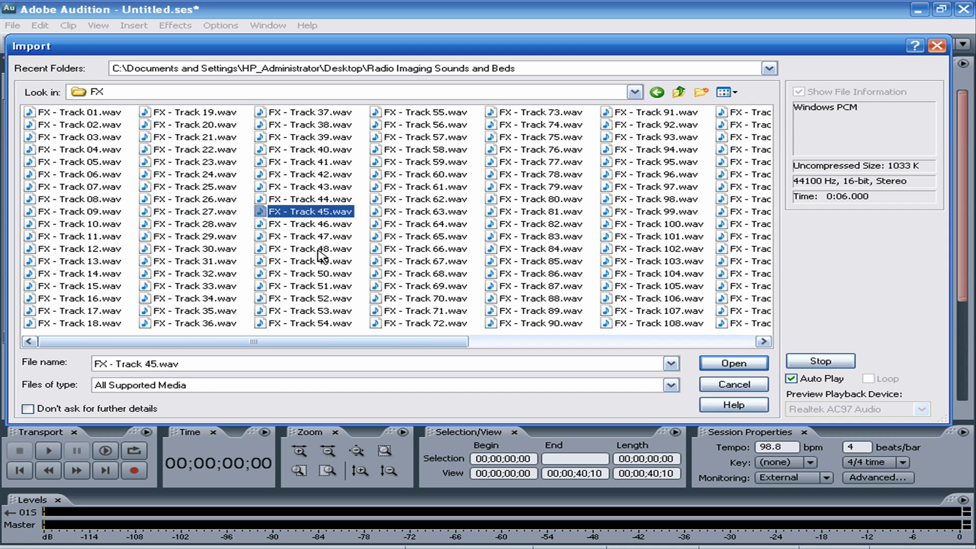
{"action": "left_click", "coordinate": [541, 187]}
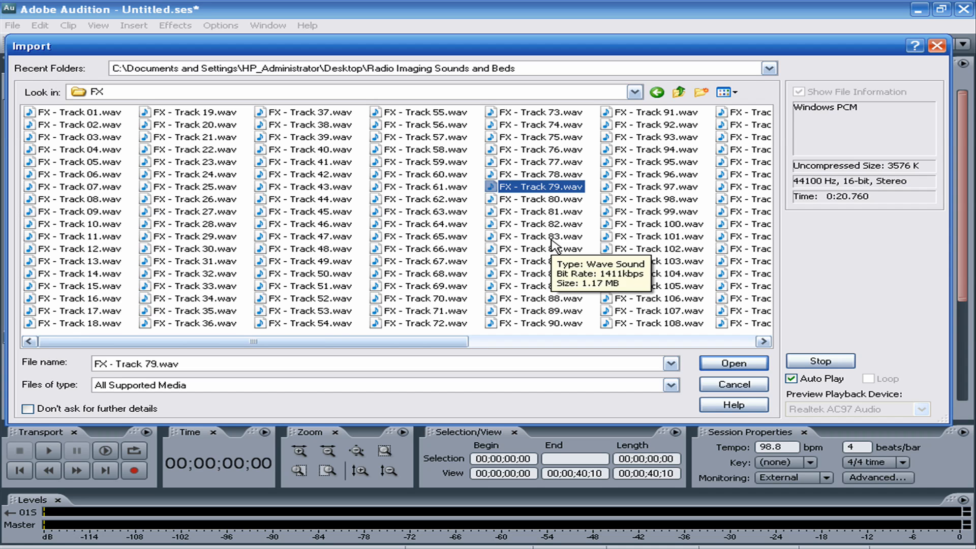
Enter the Vocal Drops folder and preview tracks 03, 10, 24, 28, 42 and 59
{"action": "left_click", "coordinate": [679, 91]}
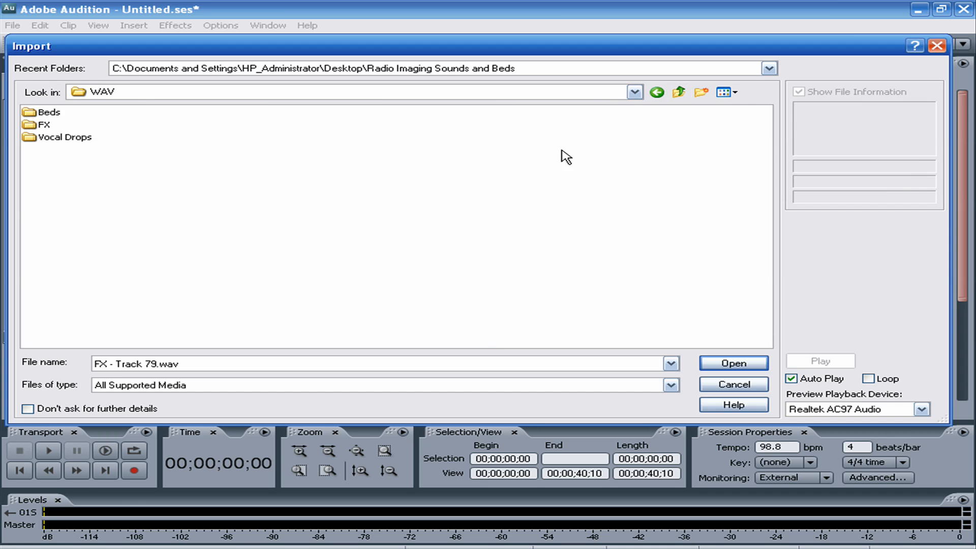
{"action": "left_click", "coordinate": [61, 138]}
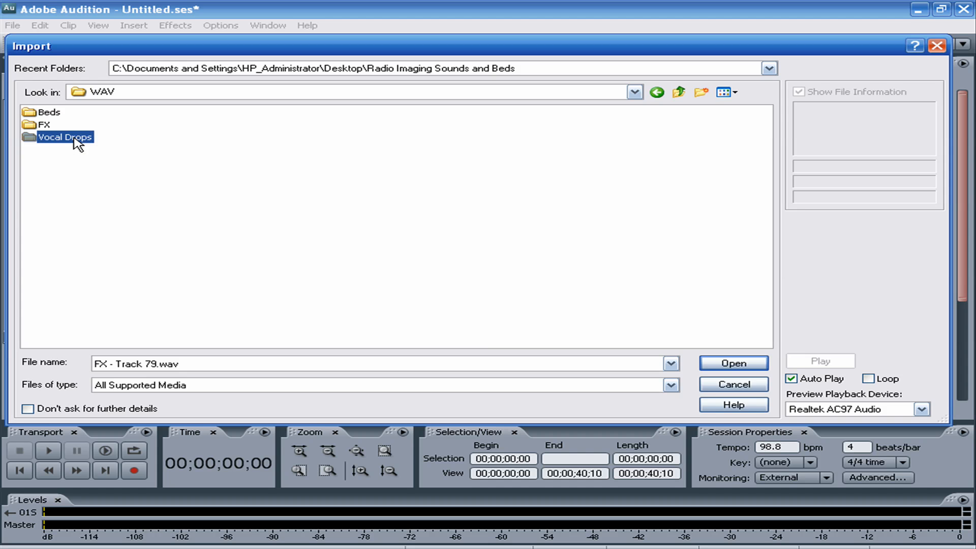
{"action": "double_click", "coordinate": [63, 137]}
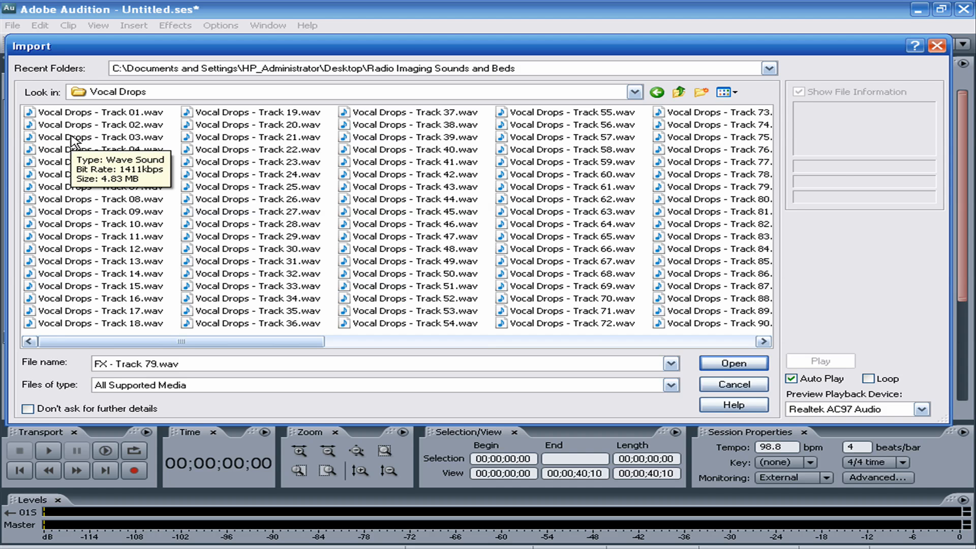
{"action": "left_click", "coordinate": [82, 136]}
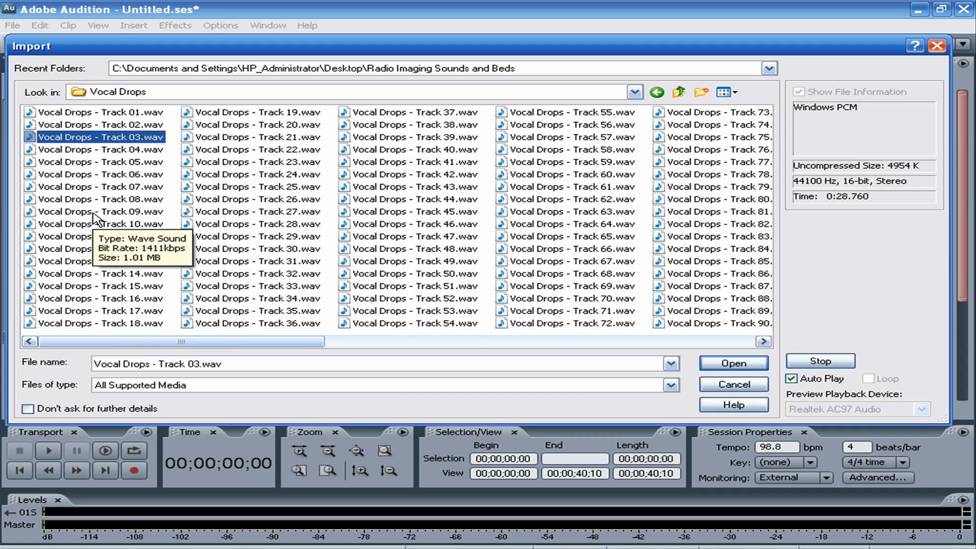
{"action": "left_click", "coordinate": [94, 224]}
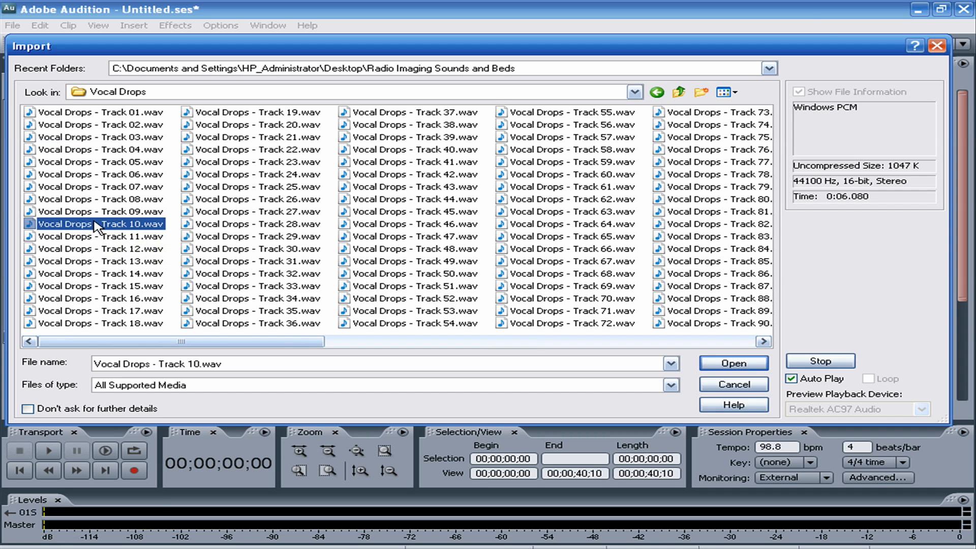
{"action": "left_click", "coordinate": [254, 174]}
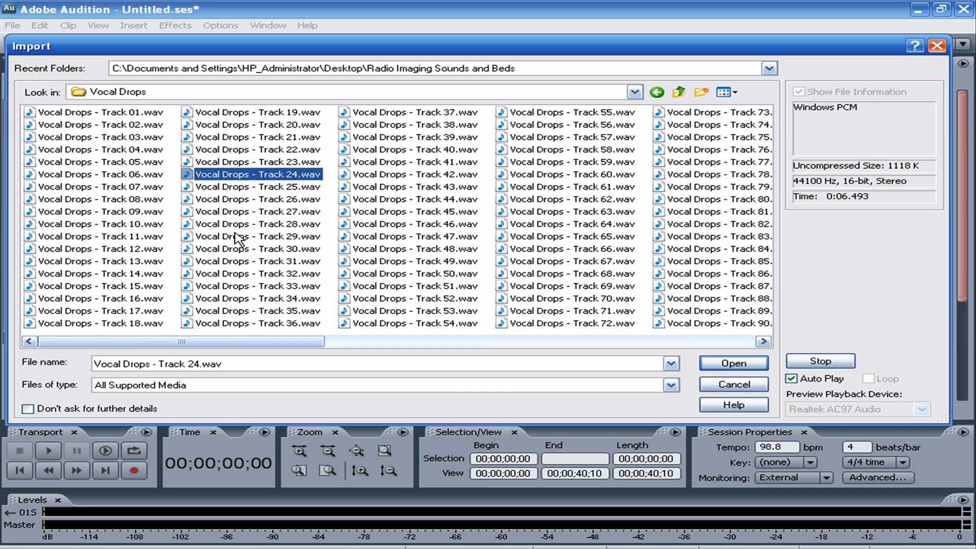
{"action": "left_click", "coordinate": [256, 224]}
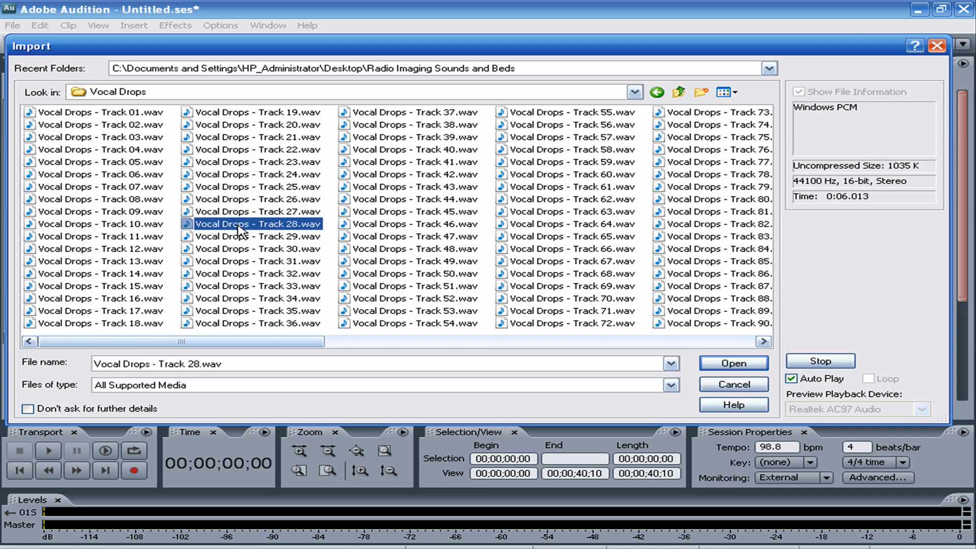
{"action": "left_click", "coordinate": [414, 174]}
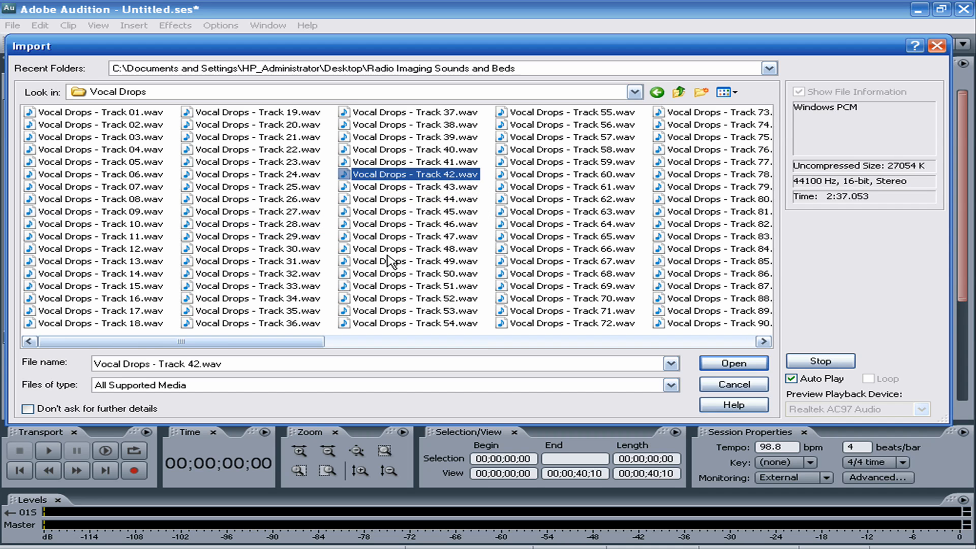
{"action": "left_click", "coordinate": [569, 162]}
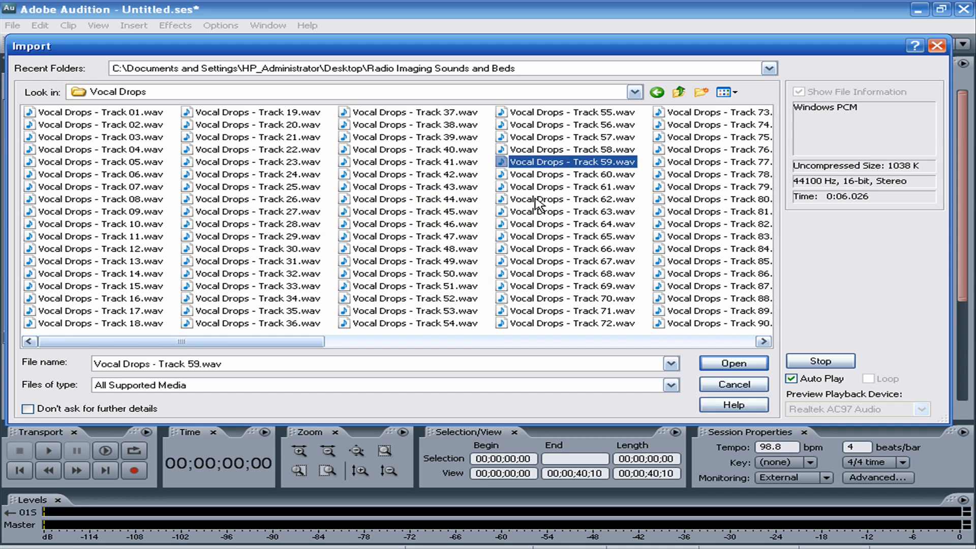
Cancel the import and create a new session at the 44100 Hz sample rate
{"action": "left_click", "coordinate": [574, 199]}
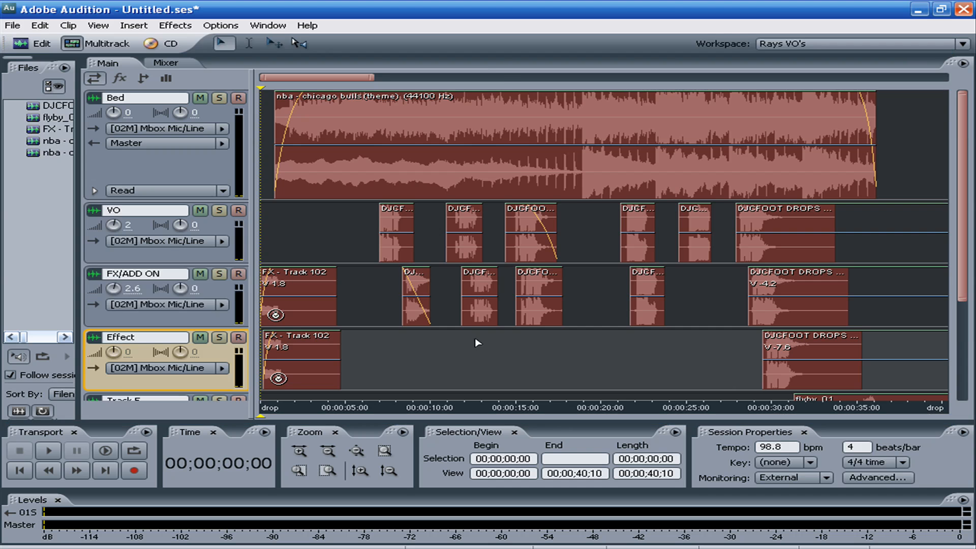
{"action": "left_click", "coordinate": [11, 25]}
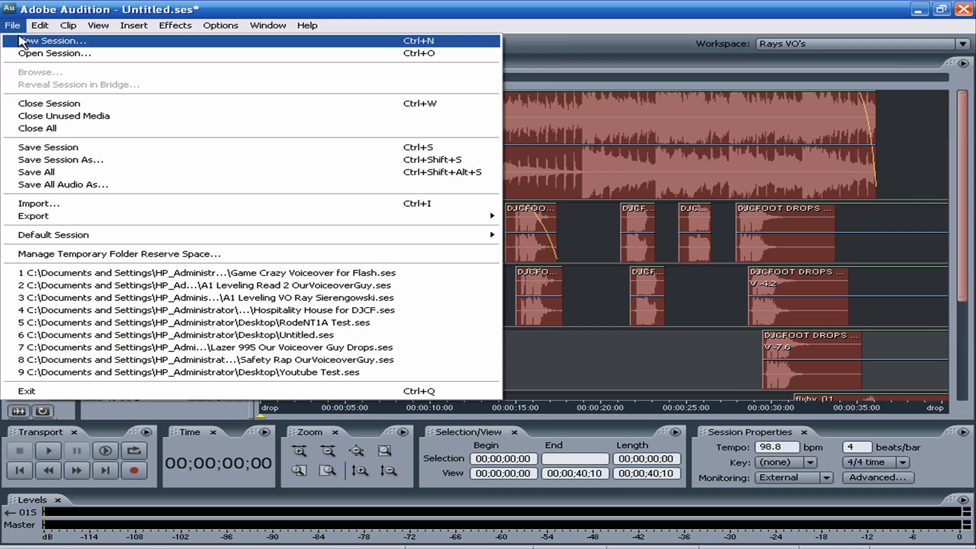
{"action": "left_click", "coordinate": [46, 40]}
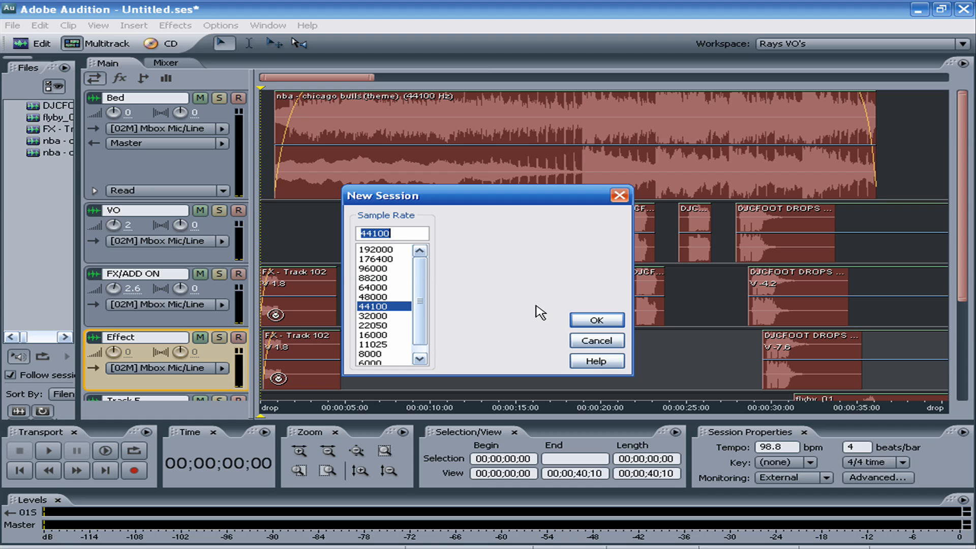
{"action": "left_click", "coordinate": [597, 319]}
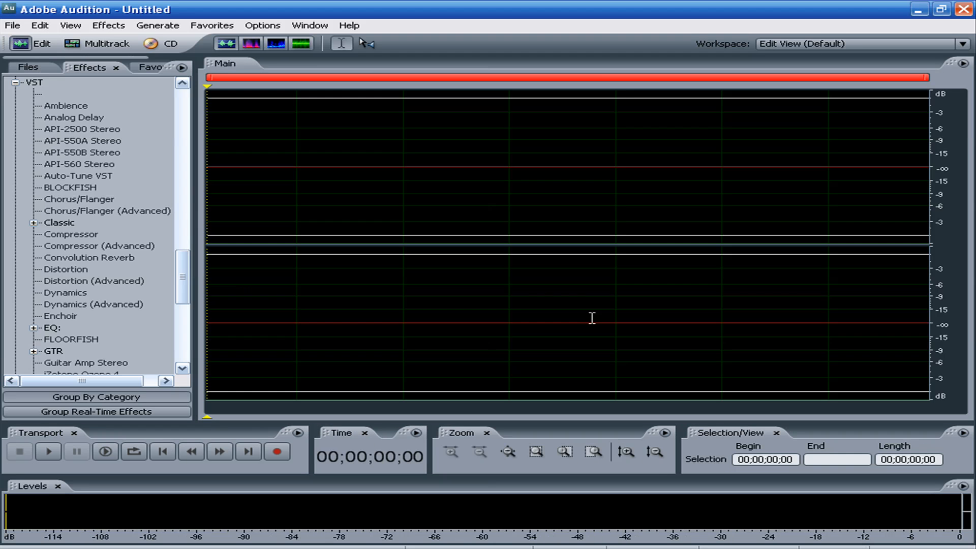
{"action": "mouse_move", "coordinate": [365, 189]}
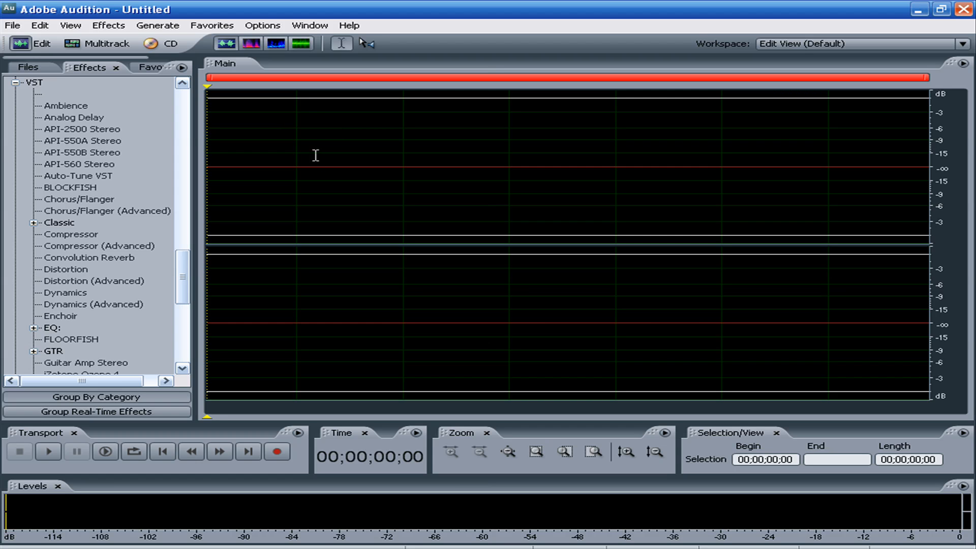
{"action": "mouse_move", "coordinate": [310, 151]}
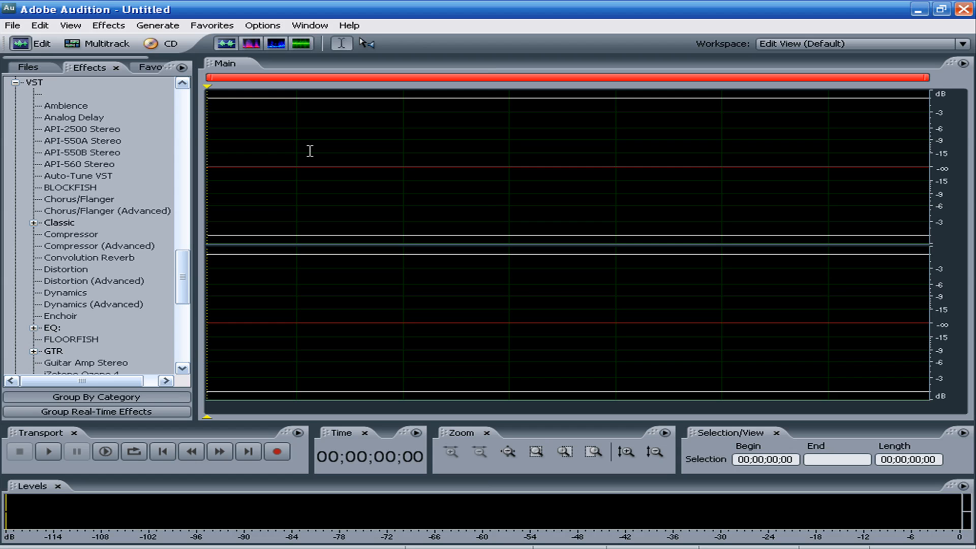
{"action": "mouse_move", "coordinate": [315, 175]}
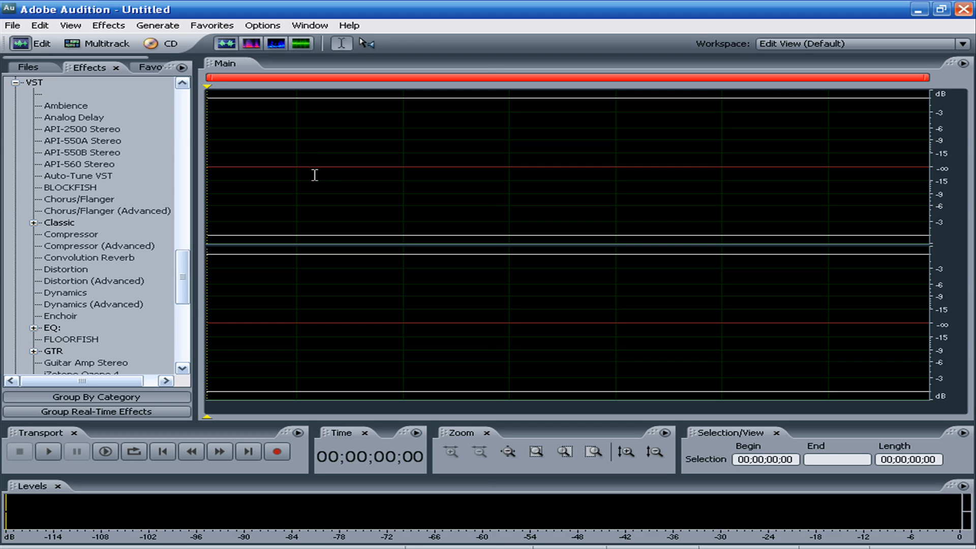
{"action": "mouse_move", "coordinate": [350, 155]}
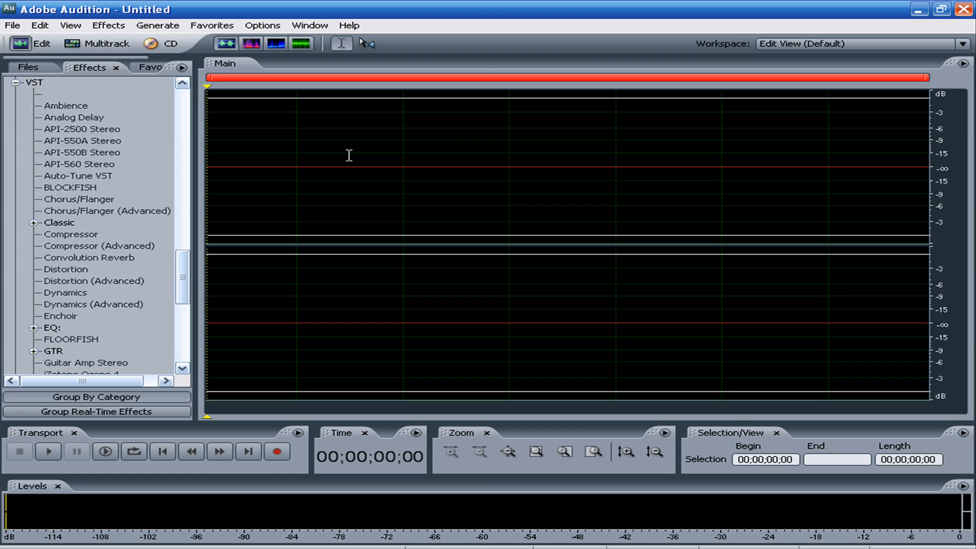
{"action": "left_click", "coordinate": [157, 25]}
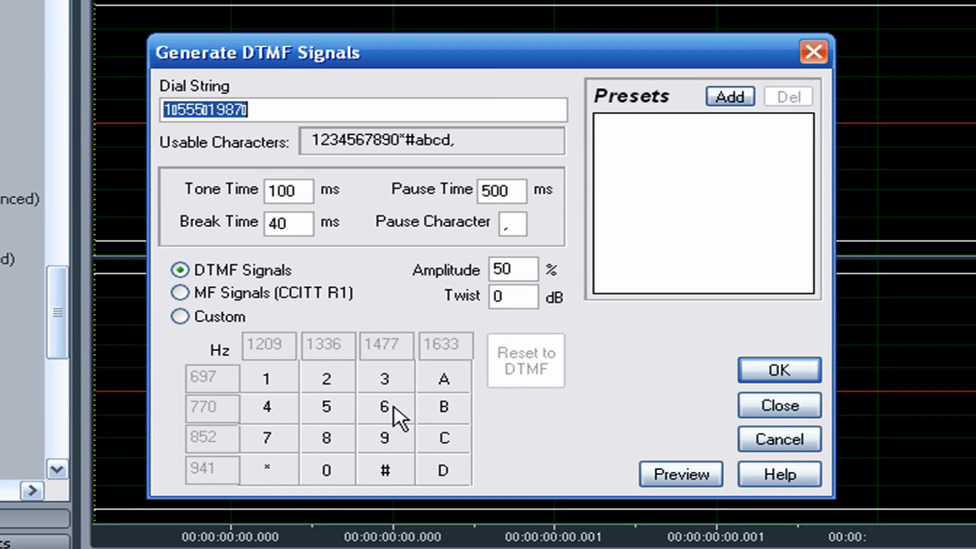
{"action": "mouse_move", "coordinate": [326, 388]}
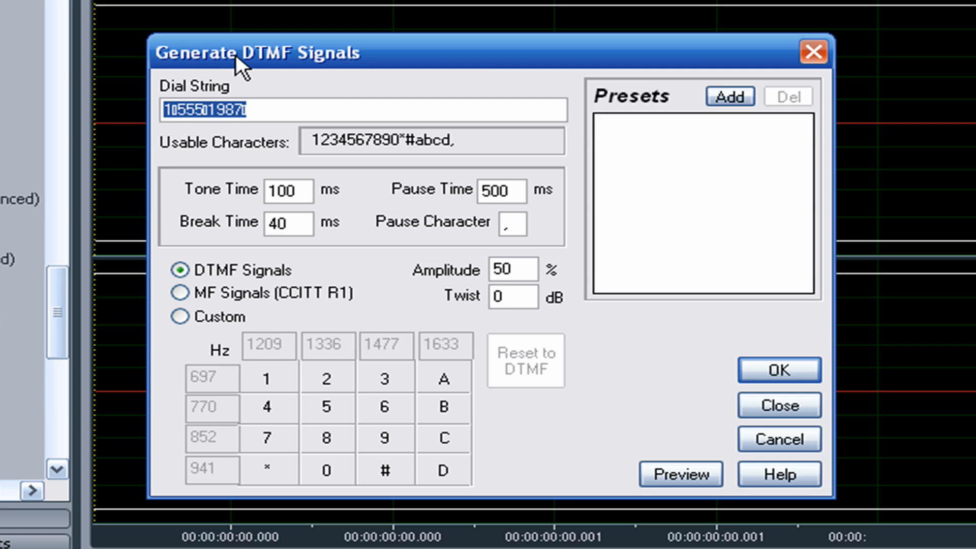
{"action": "mouse_move", "coordinate": [330, 83]}
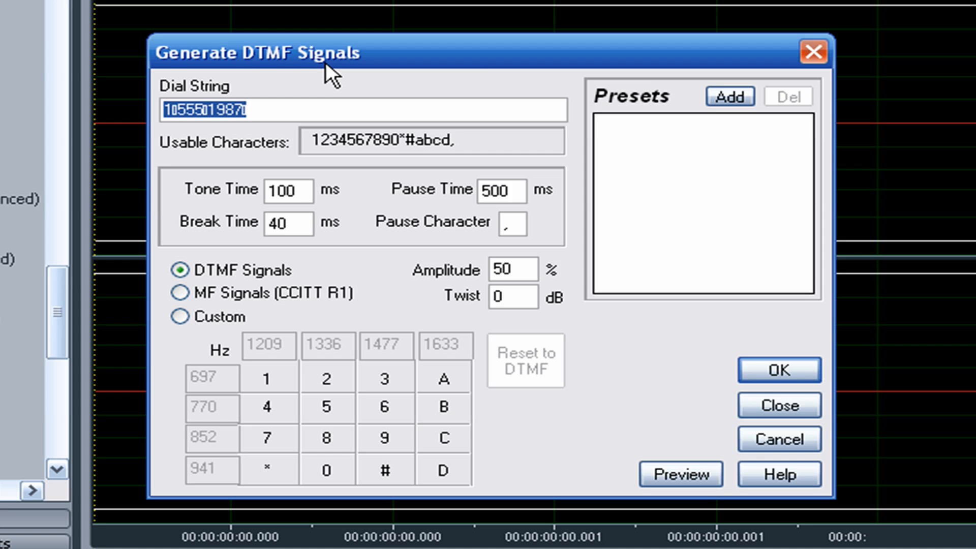
Choose DTMF Signals from the Generate menu to bring up its generator settings
{"action": "left_click", "coordinate": [179, 318]}
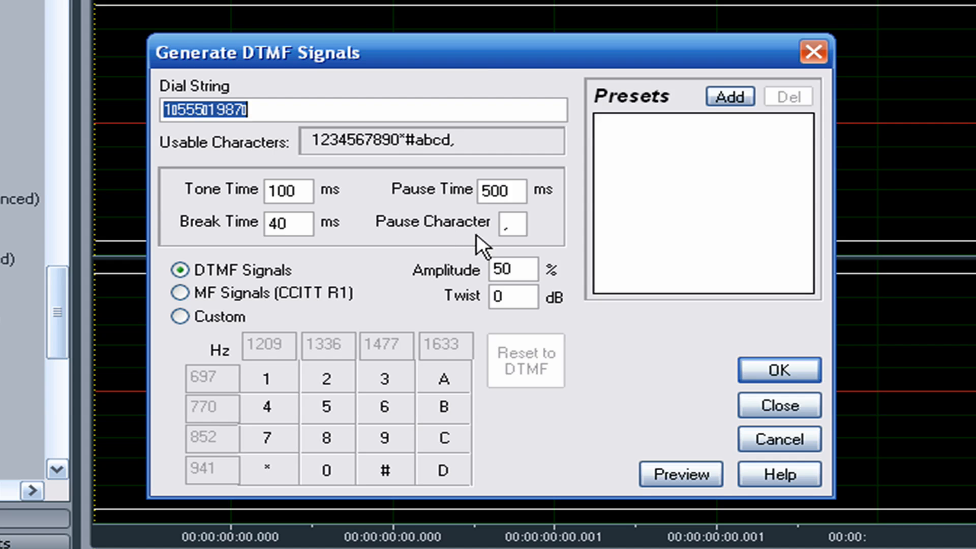
{"action": "mouse_move", "coordinate": [518, 260]}
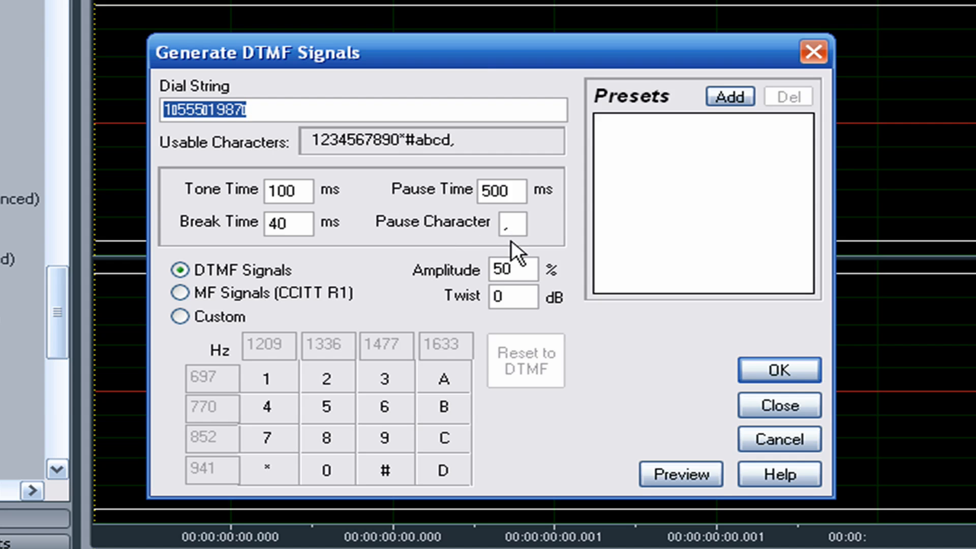
{"action": "mouse_move", "coordinate": [238, 153]}
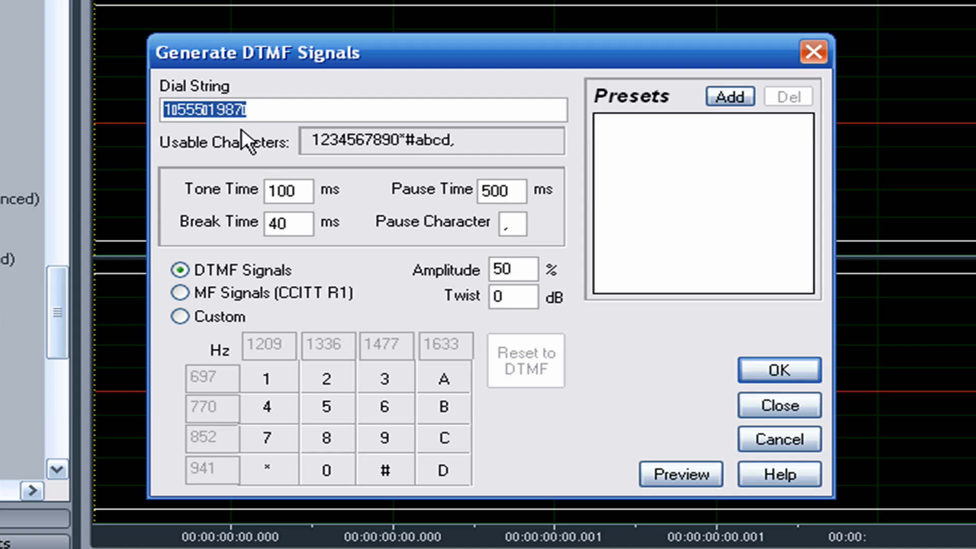
{"action": "mouse_move", "coordinate": [261, 104]}
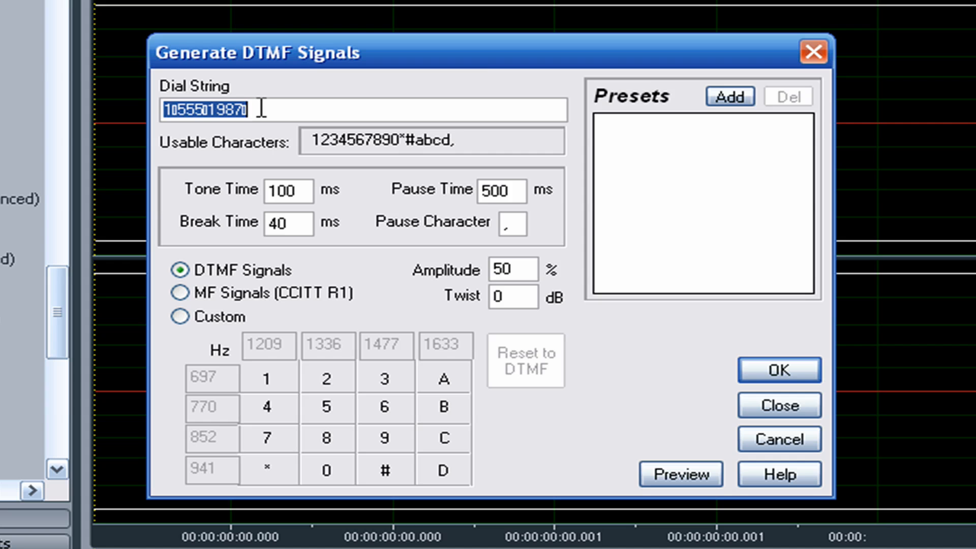
Enter the dial string 1,555,2189 and preview the resulting phone tones
{"action": "type", "text": "1,"}
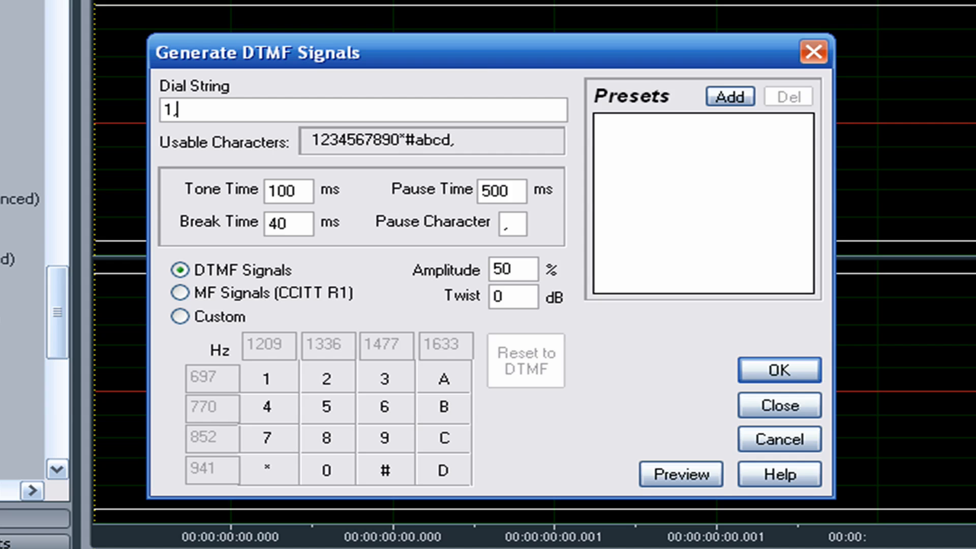
{"action": "type", "text": "555"}
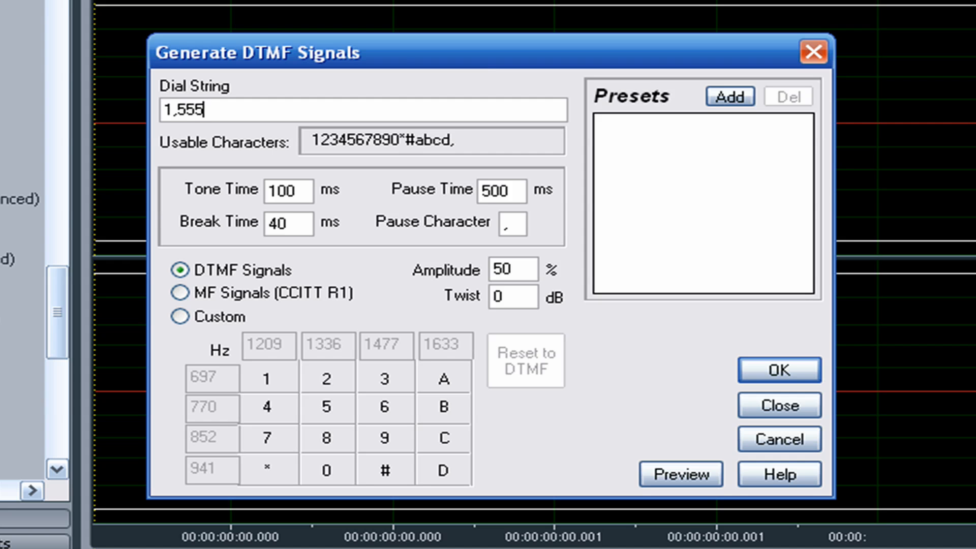
{"action": "type", "text": ",2189"}
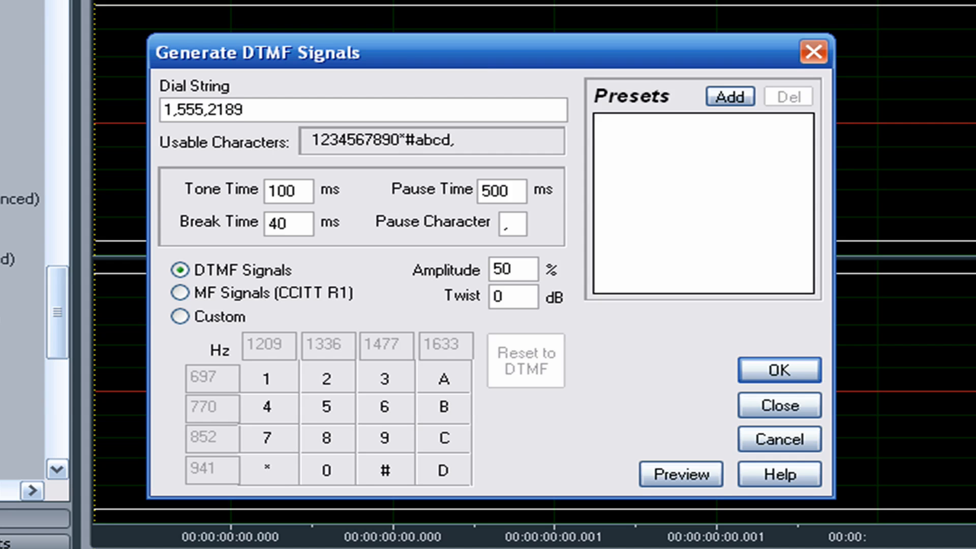
{"action": "mouse_move", "coordinate": [659, 489]}
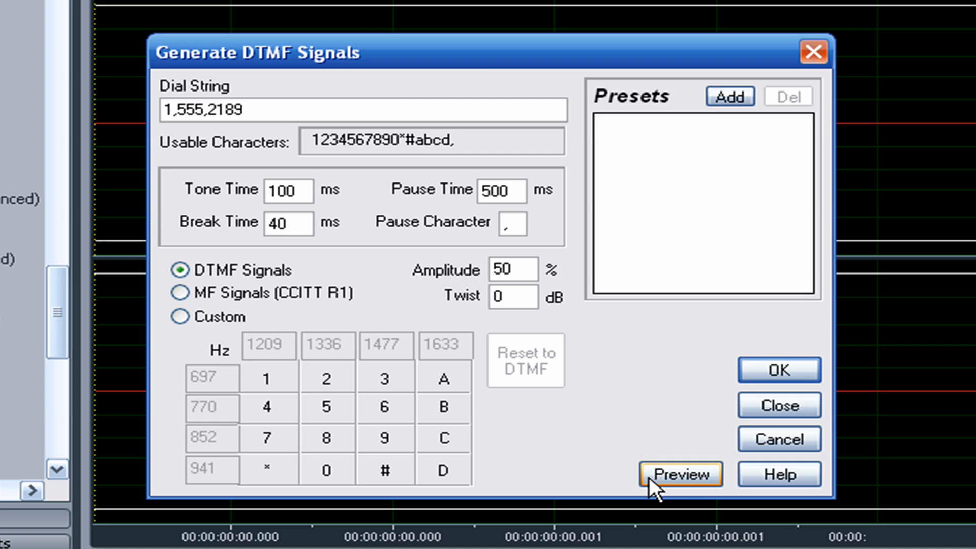
{"action": "left_click", "coordinate": [681, 474]}
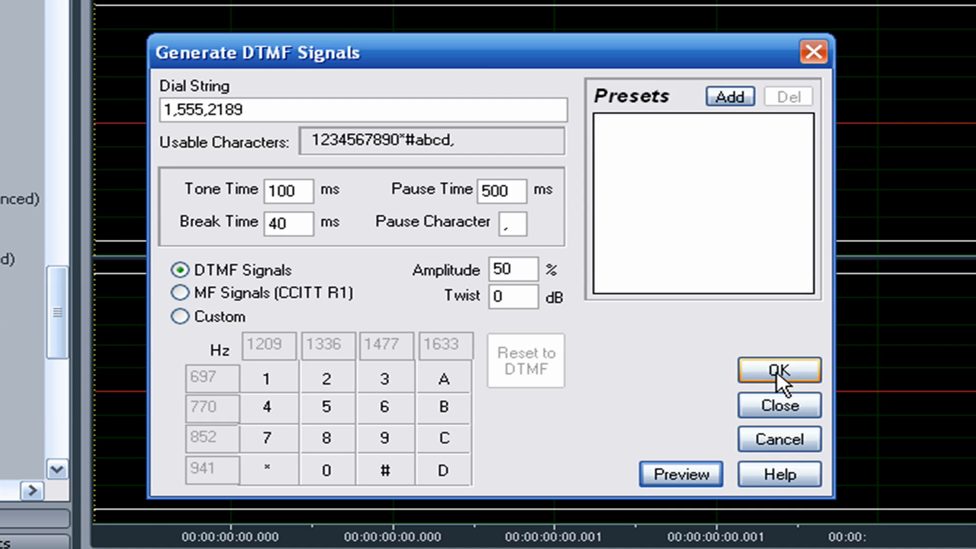
Confirm the DTMF generator so the 1,555,2189 tones are written into the file
{"action": "left_click", "coordinate": [779, 370]}
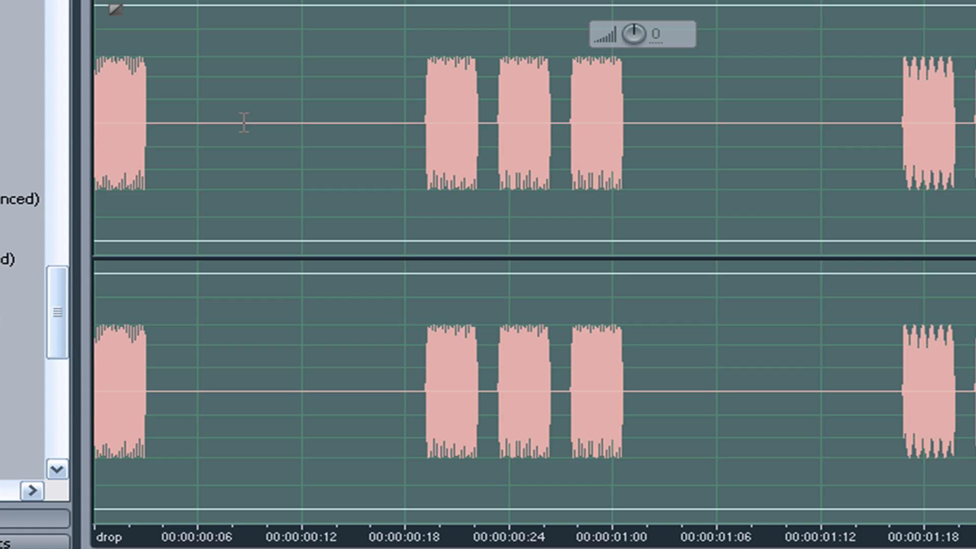
{"action": "mouse_move", "coordinate": [284, 126]}
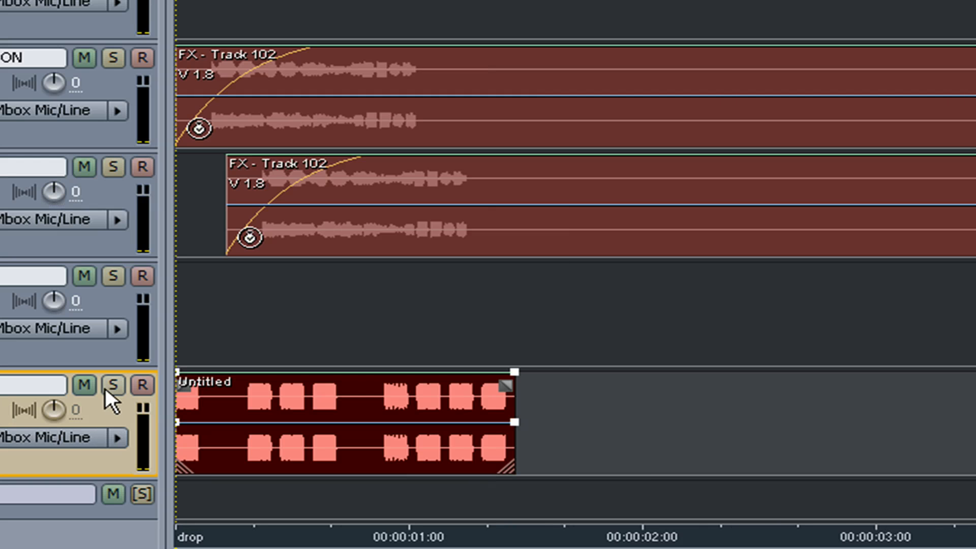
{"action": "left_click", "coordinate": [116, 385]}
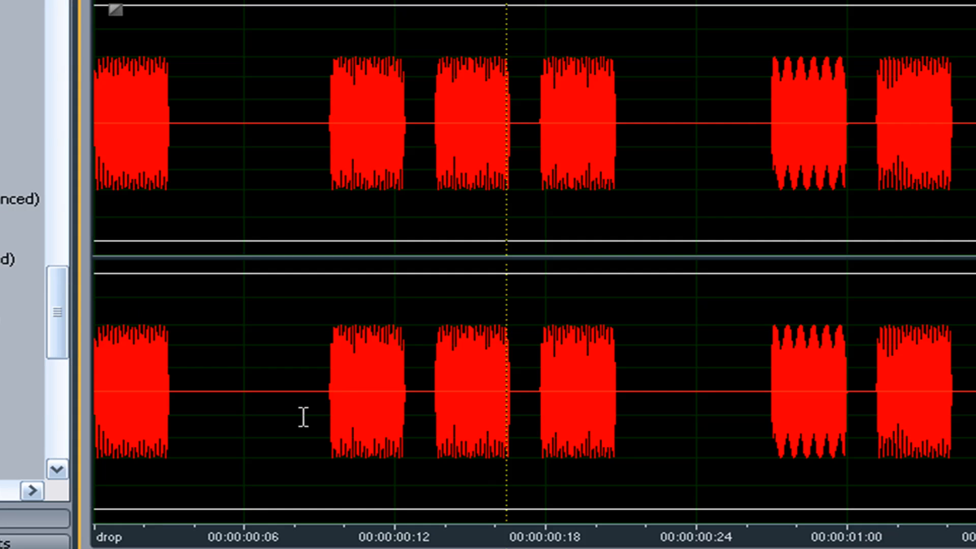
{"action": "mouse_move", "coordinate": [267, 184]}
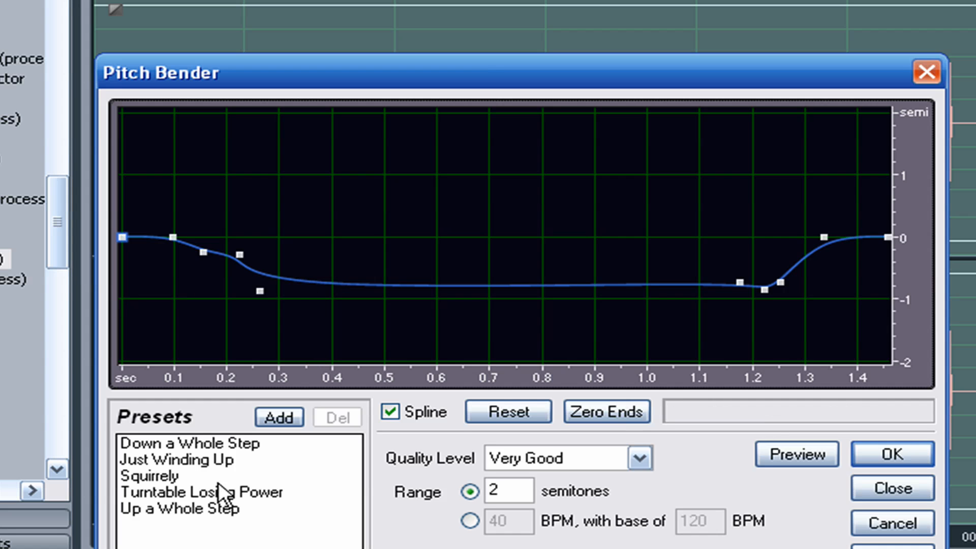
{"action": "mouse_move", "coordinate": [175, 457]}
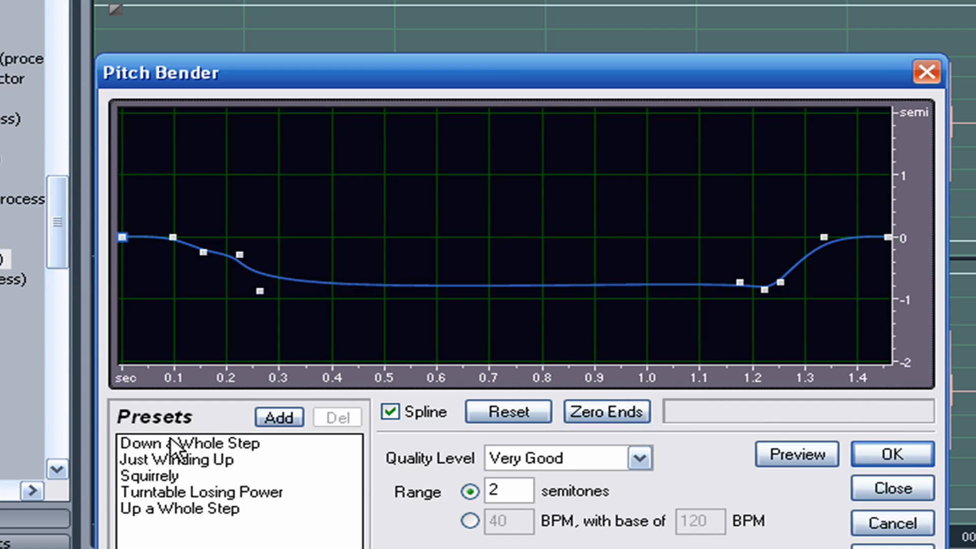
{"action": "left_click", "coordinate": [175, 461]}
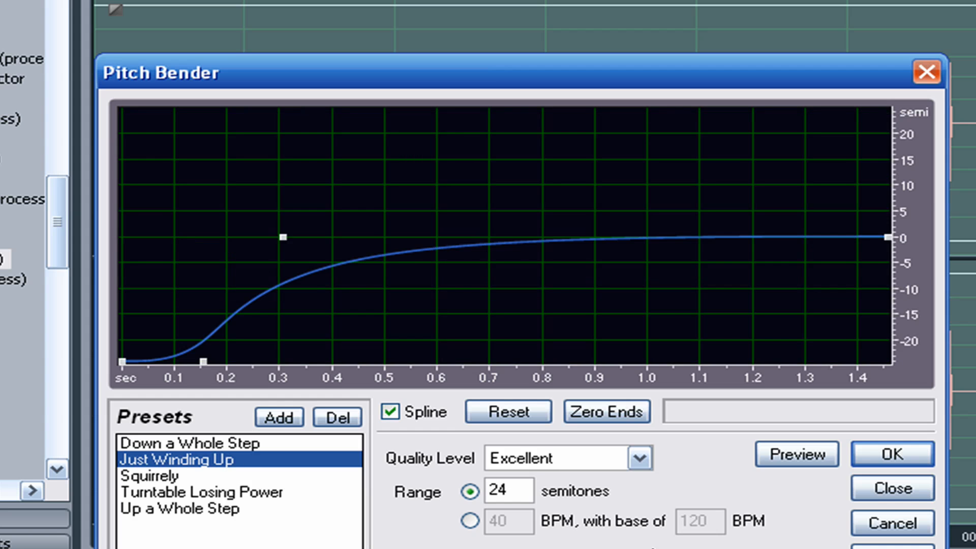
{"action": "left_click", "coordinate": [797, 454]}
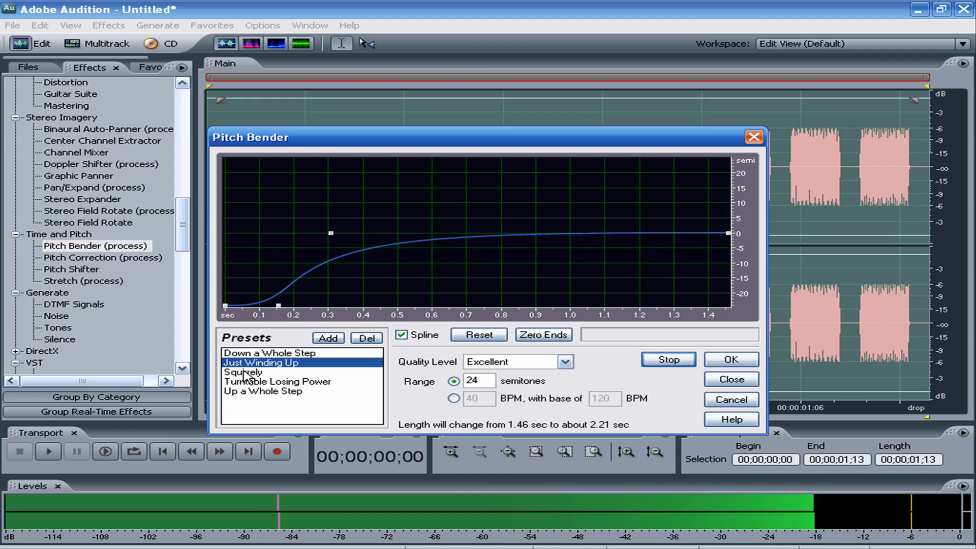
{"action": "left_click", "coordinate": [244, 372]}
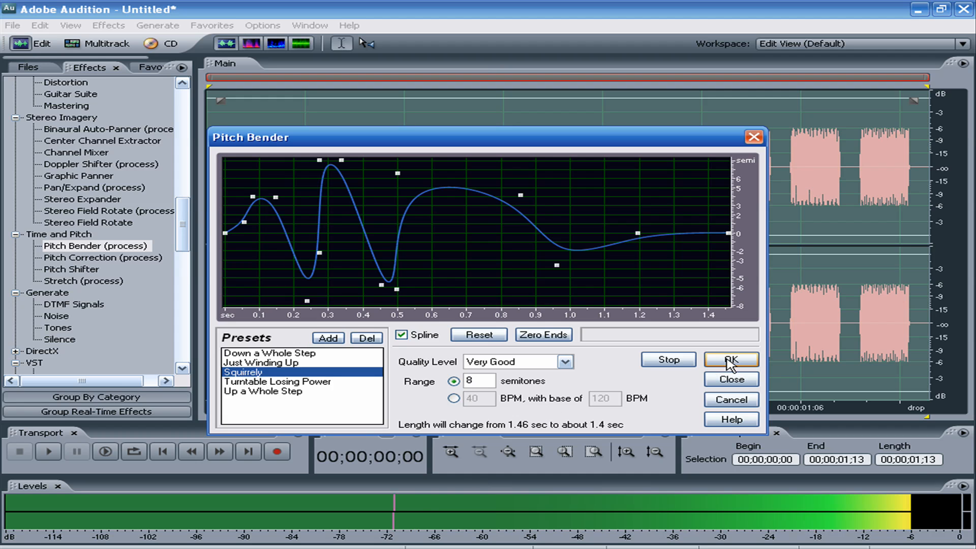
{"action": "left_click", "coordinate": [732, 360]}
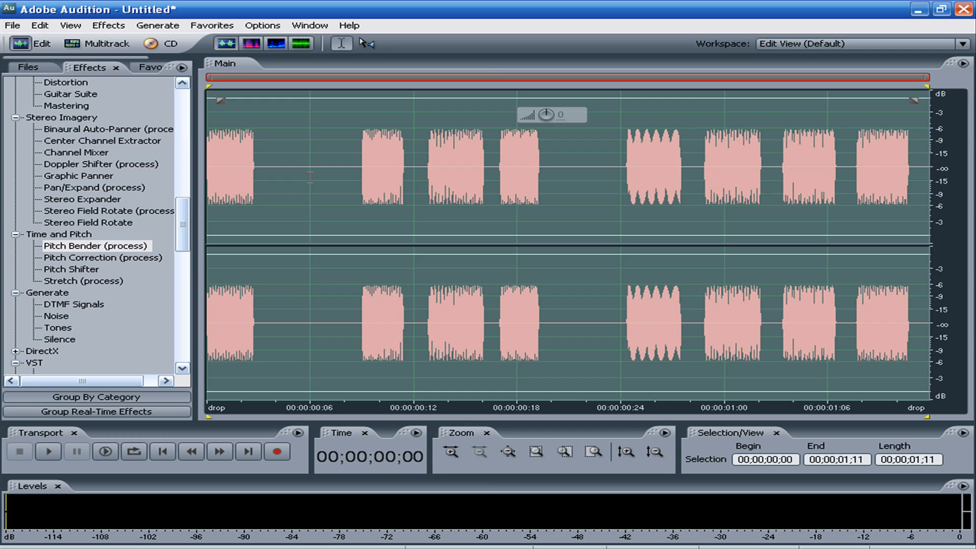
{"action": "left_click", "coordinate": [47, 452]}
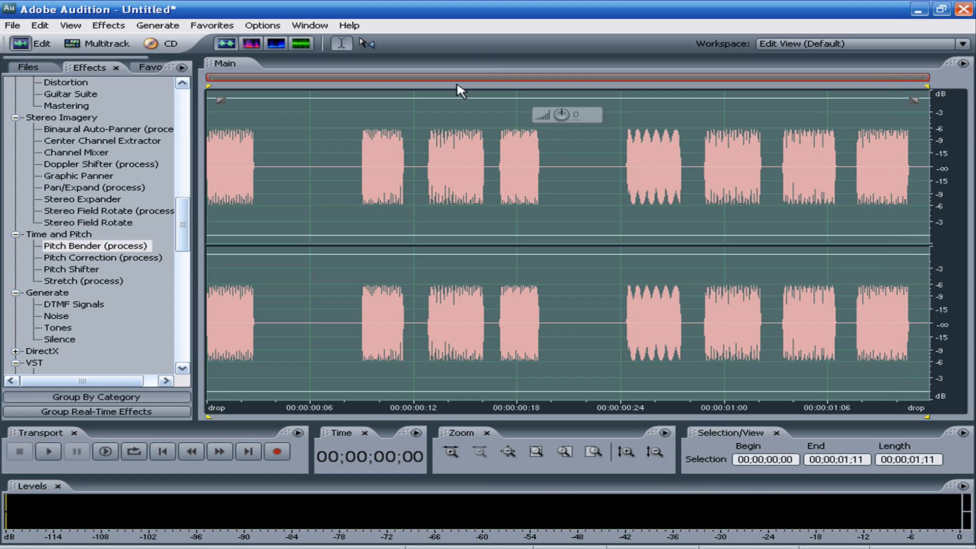
{"action": "mouse_move", "coordinate": [92, 68]}
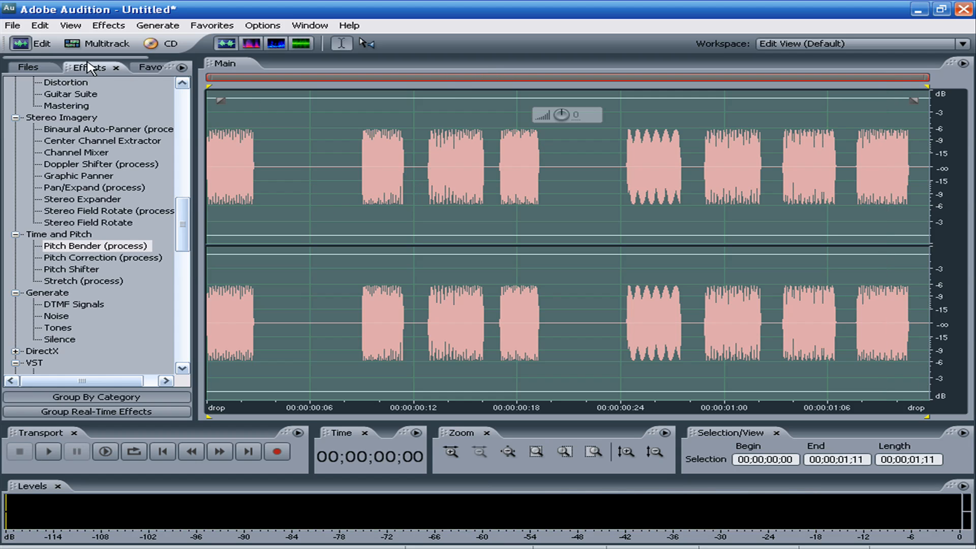
In Multitrack view, enable time stretching on the clip and set it to 75 percent
{"action": "left_click", "coordinate": [71, 43]}
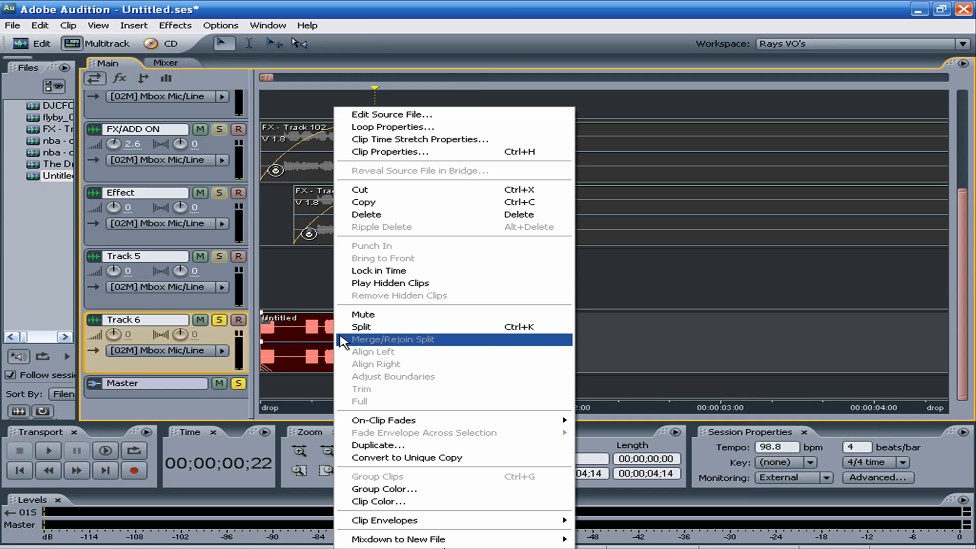
{"action": "mouse_move", "coordinate": [425, 145]}
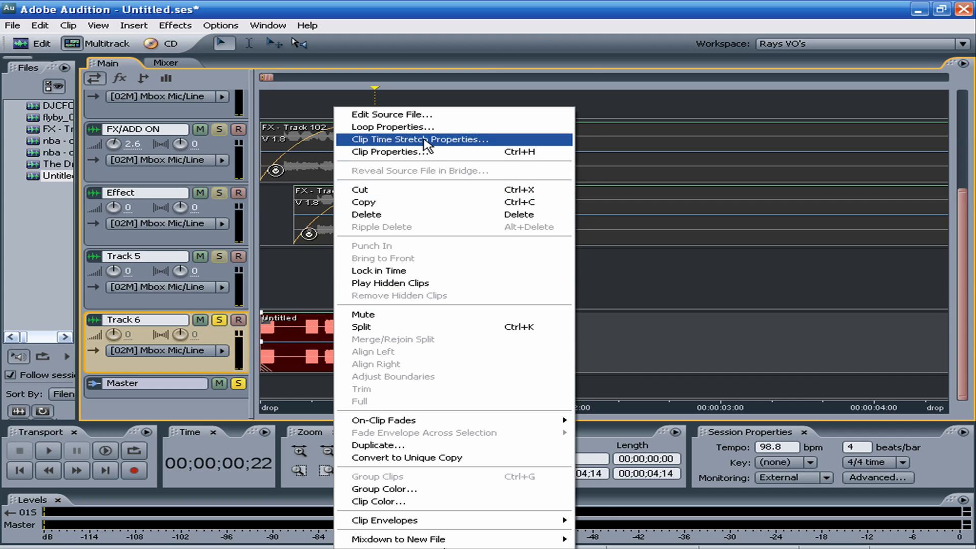
{"action": "left_click", "coordinate": [421, 139]}
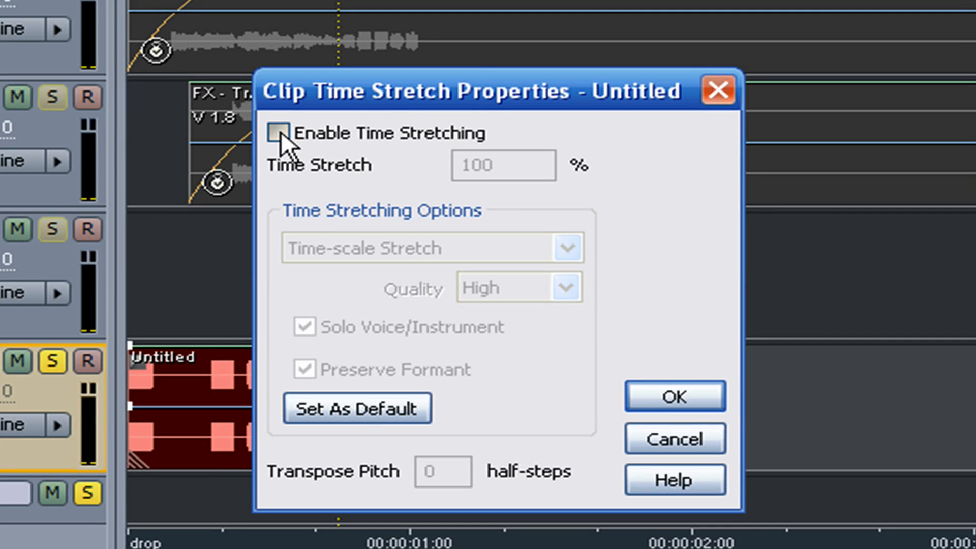
{"action": "left_click", "coordinate": [281, 132]}
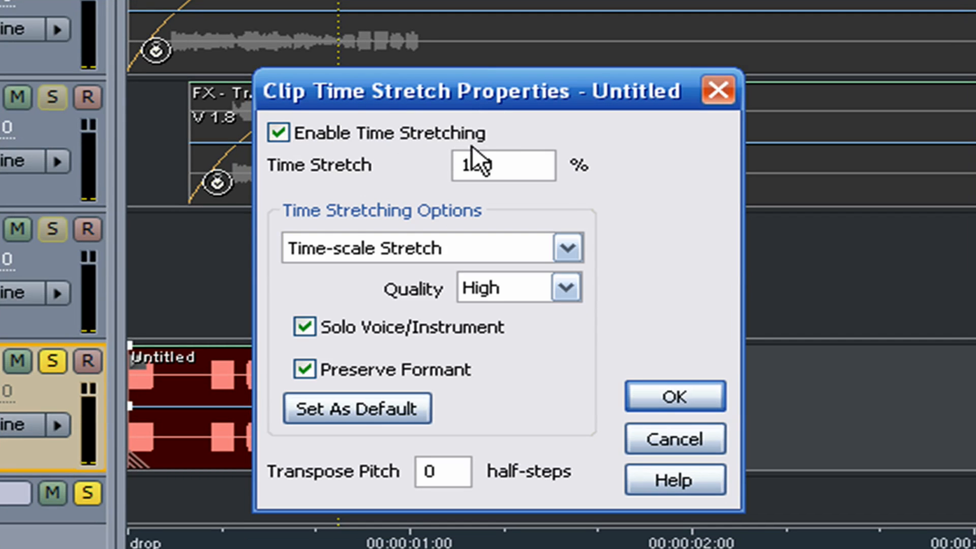
{"action": "triple_click", "coordinate": [503, 165]}
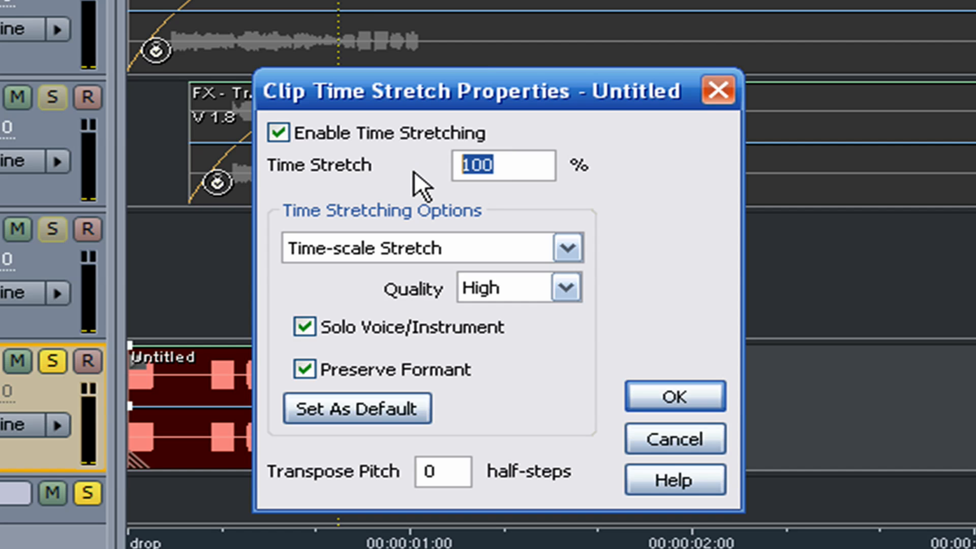
{"action": "type", "text": "75"}
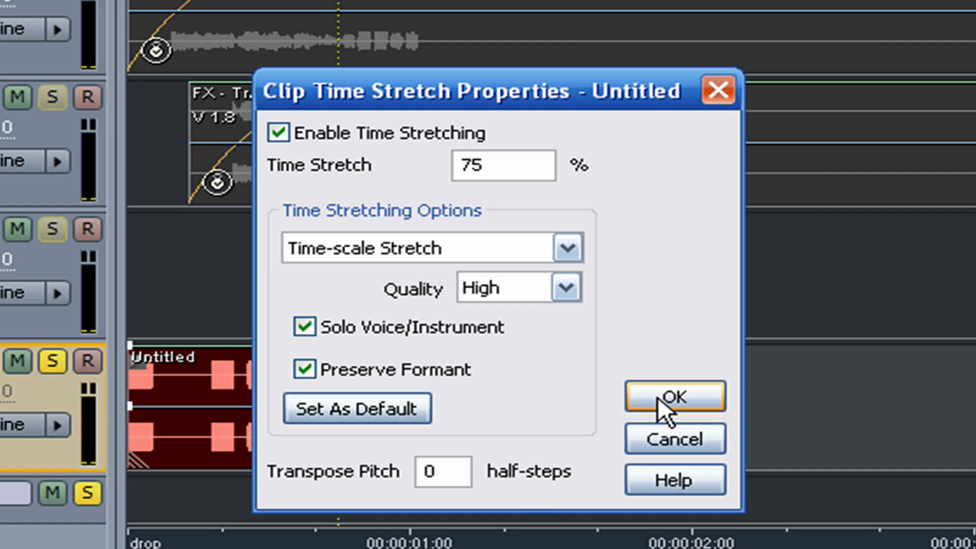
{"action": "left_click", "coordinate": [674, 396]}
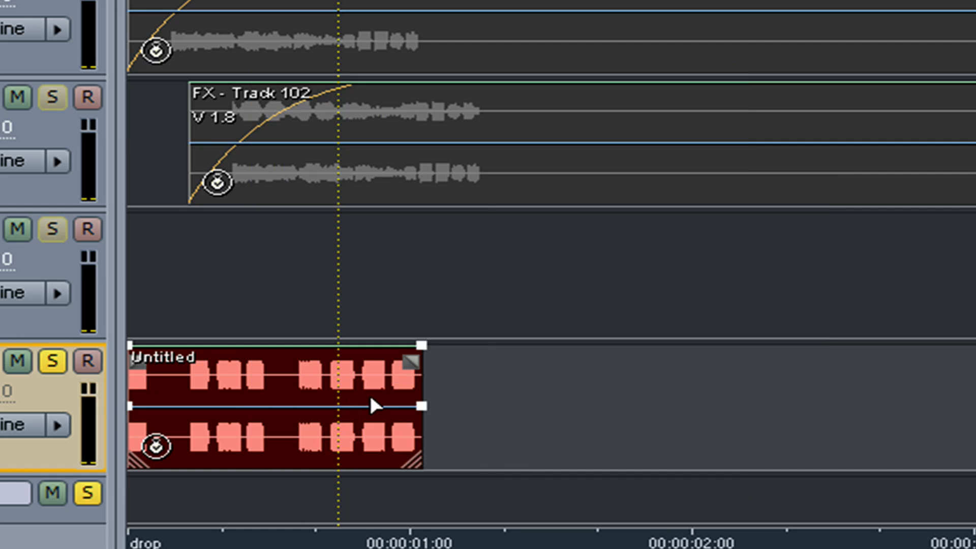
{"action": "mouse_move", "coordinate": [425, 403]}
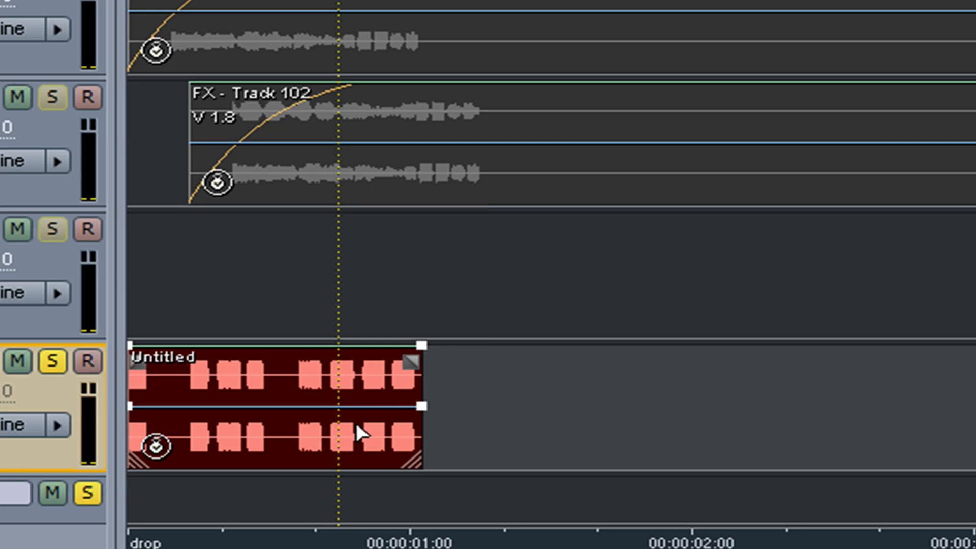
{"action": "mouse_move", "coordinate": [345, 449]}
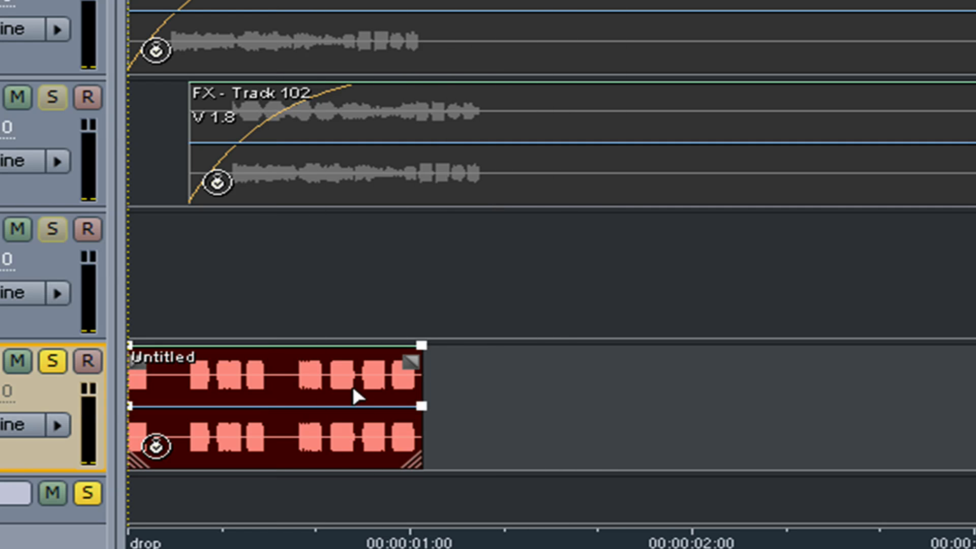
{"action": "mouse_move", "coordinate": [343, 404]}
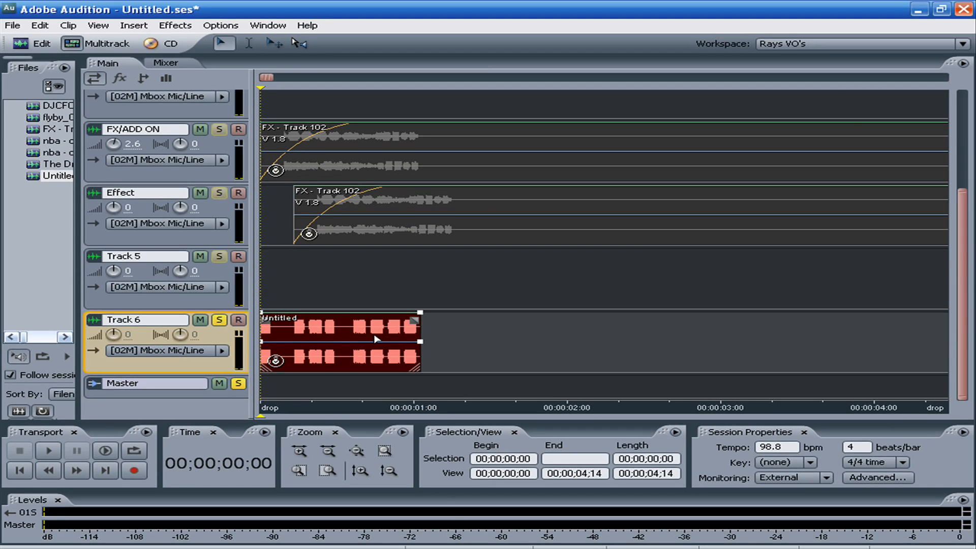
{"action": "mouse_move", "coordinate": [341, 335]}
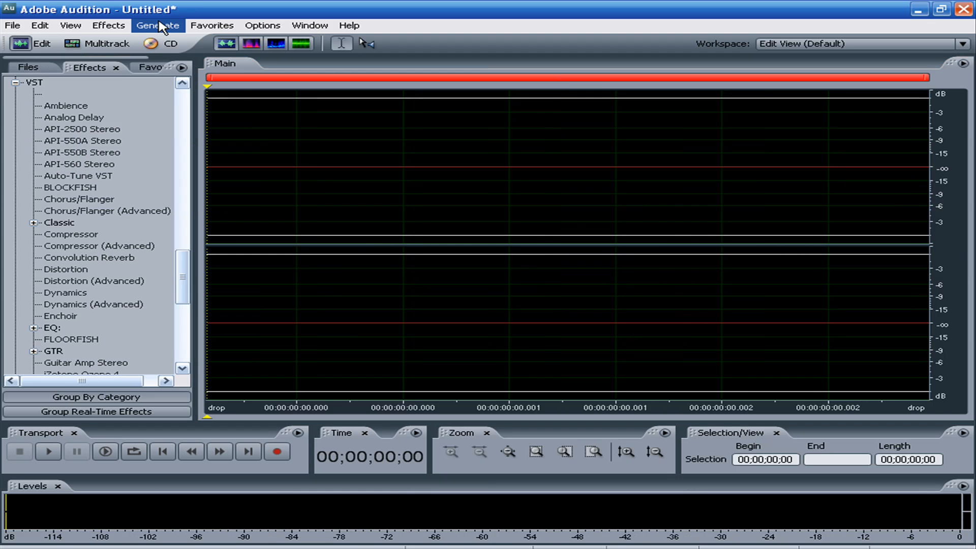
{"action": "mouse_move", "coordinate": [195, 87]}
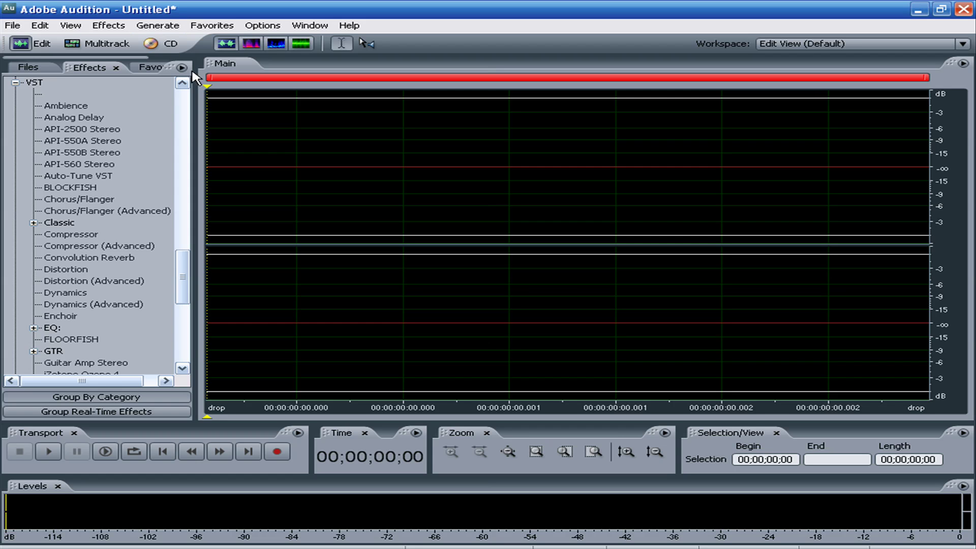
{"action": "mouse_move", "coordinate": [175, 100]}
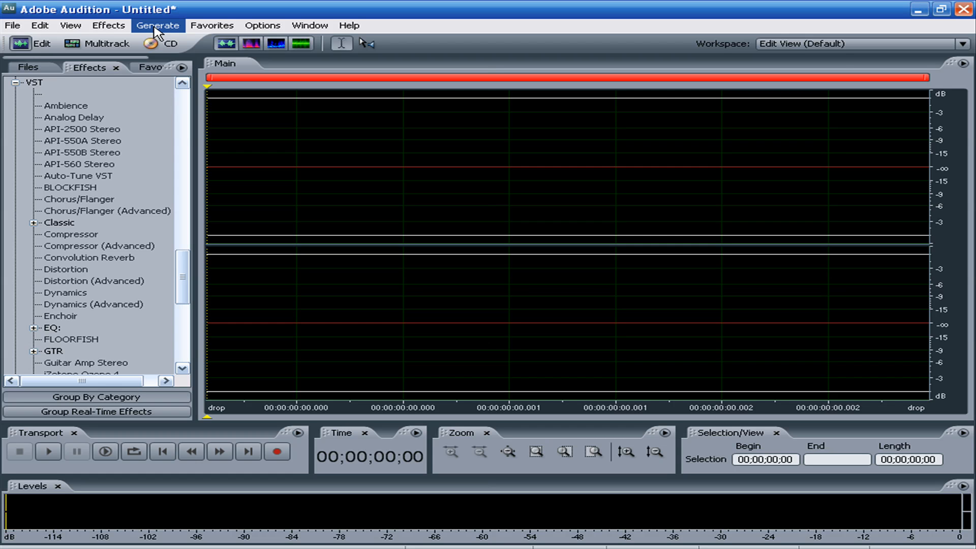
List the Generate menu's audio generators over the empty file
{"action": "left_click", "coordinate": [158, 26]}
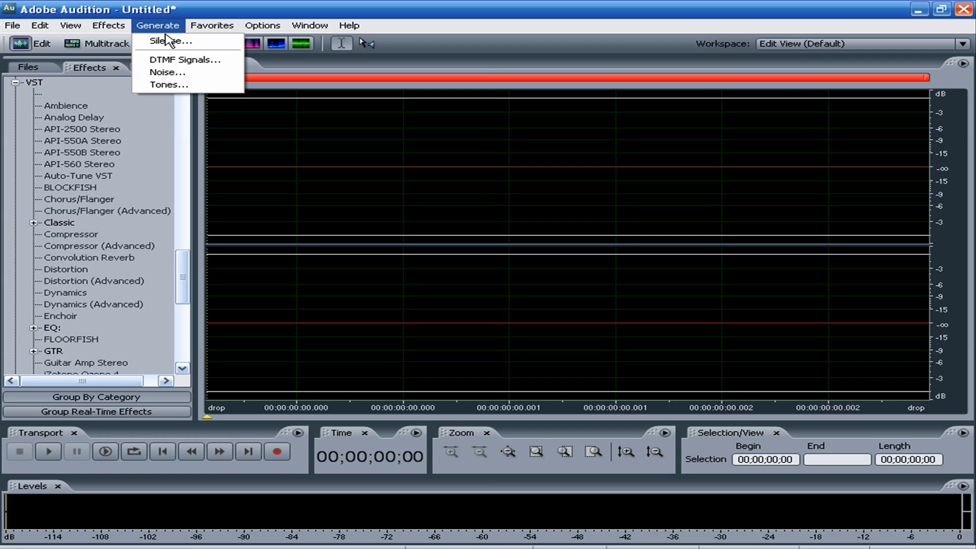
{"action": "mouse_move", "coordinate": [175, 76]}
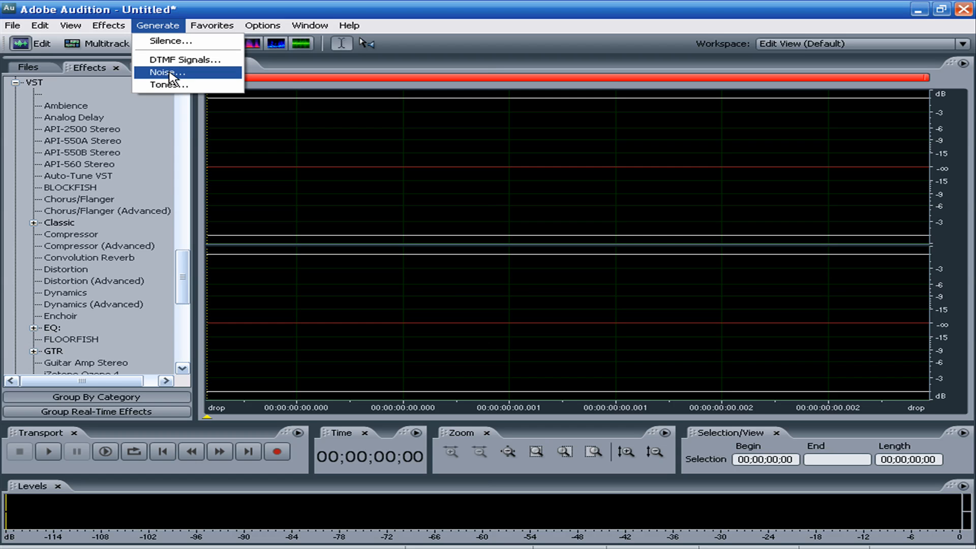
In the tone generator, load and preview the A 440, Bell, Chord and Out of Control presets
{"action": "left_click", "coordinate": [171, 85]}
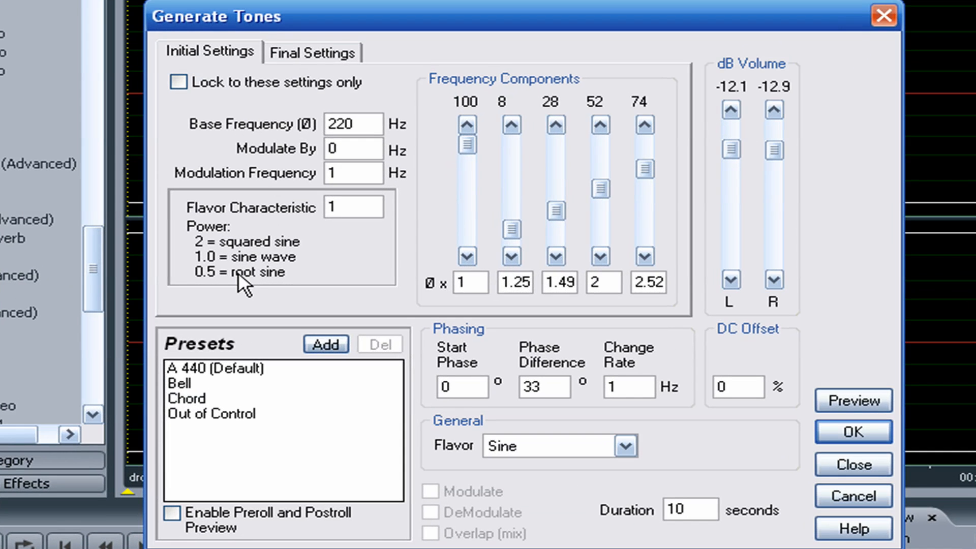
{"action": "left_click", "coordinate": [204, 369]}
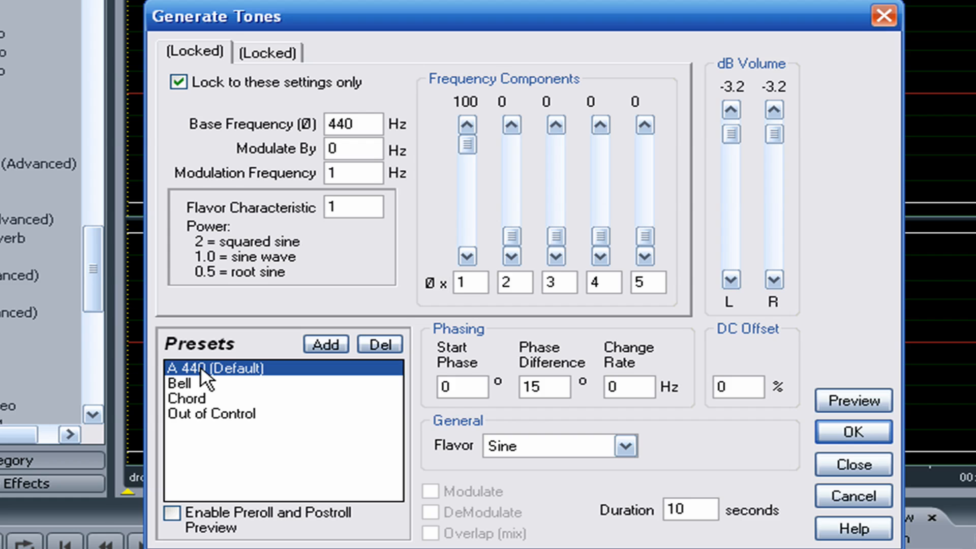
{"action": "left_click", "coordinate": [854, 401]}
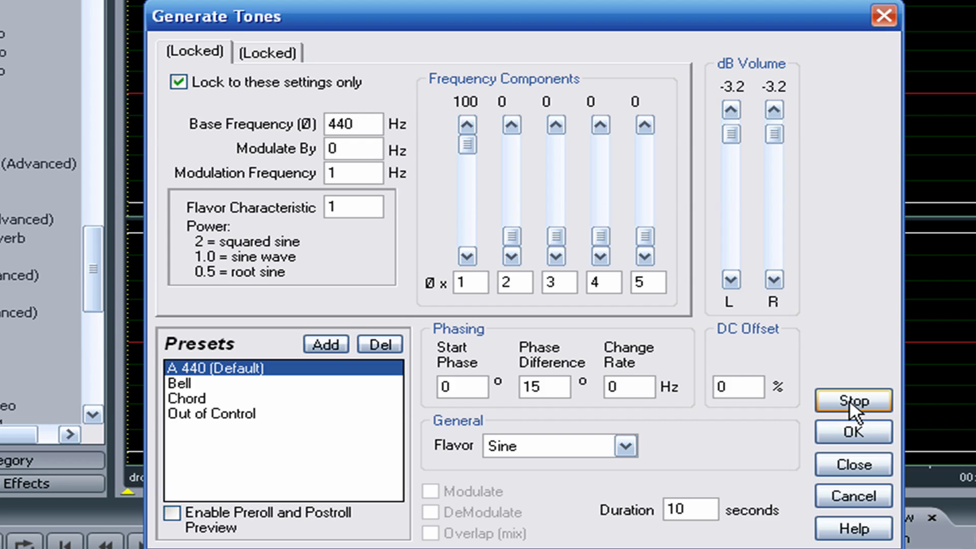
{"action": "left_click", "coordinate": [854, 400]}
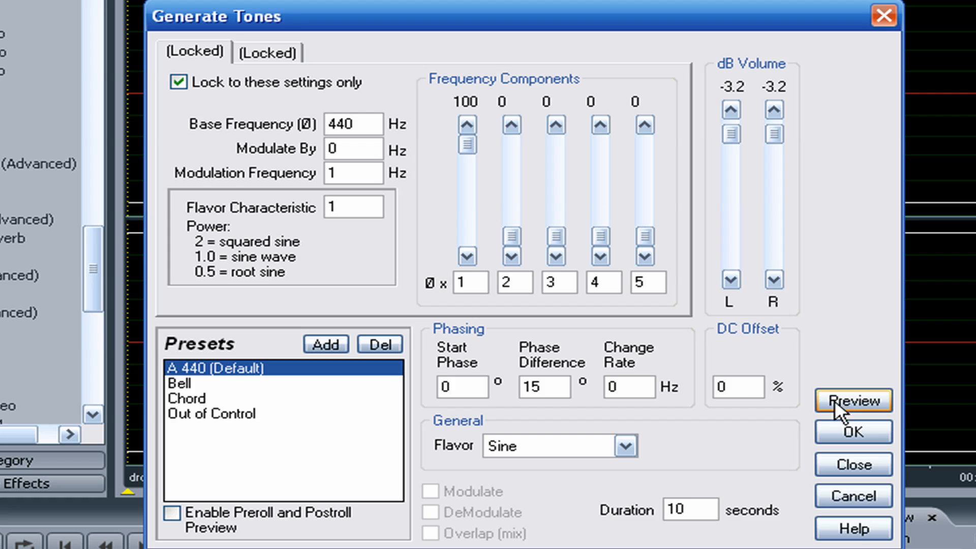
{"action": "left_click", "coordinate": [178, 383]}
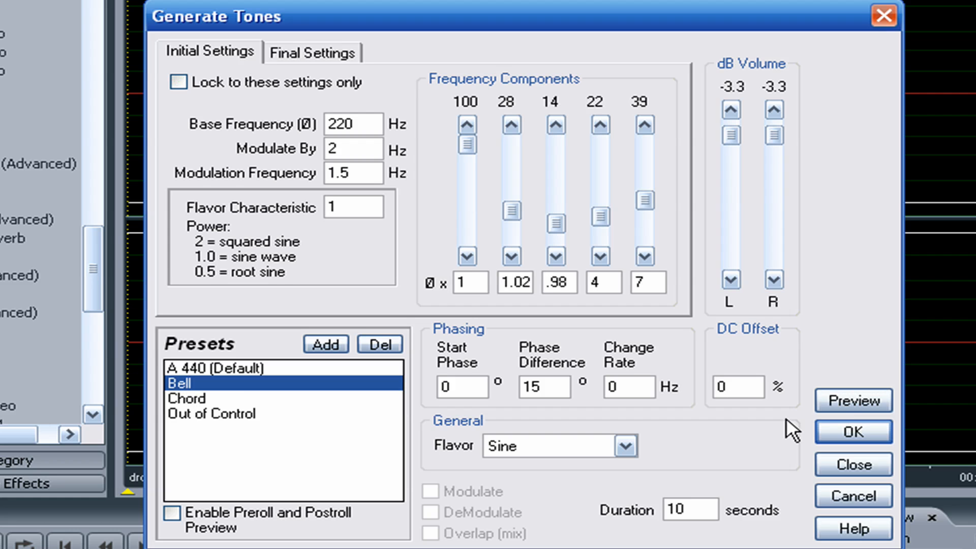
{"action": "left_click", "coordinate": [853, 401]}
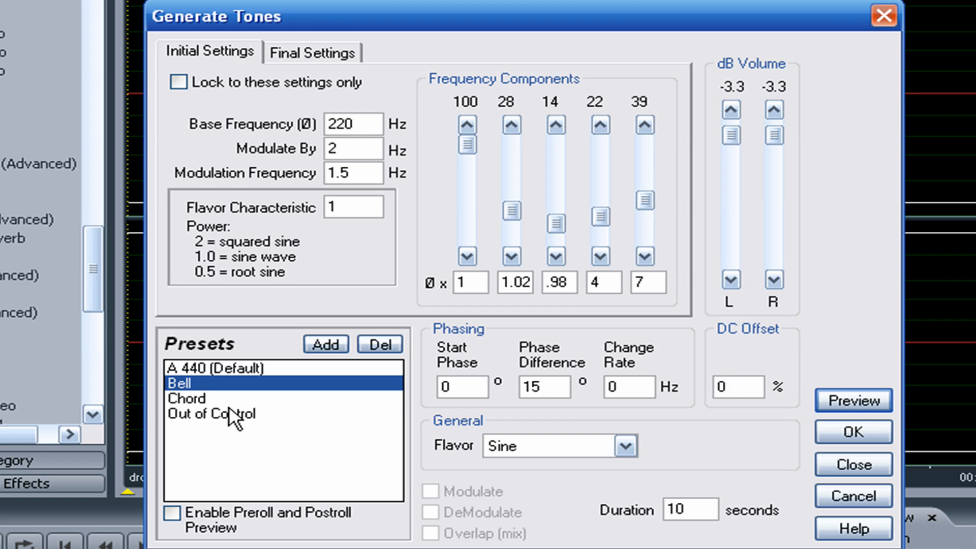
{"action": "left_click", "coordinate": [187, 399]}
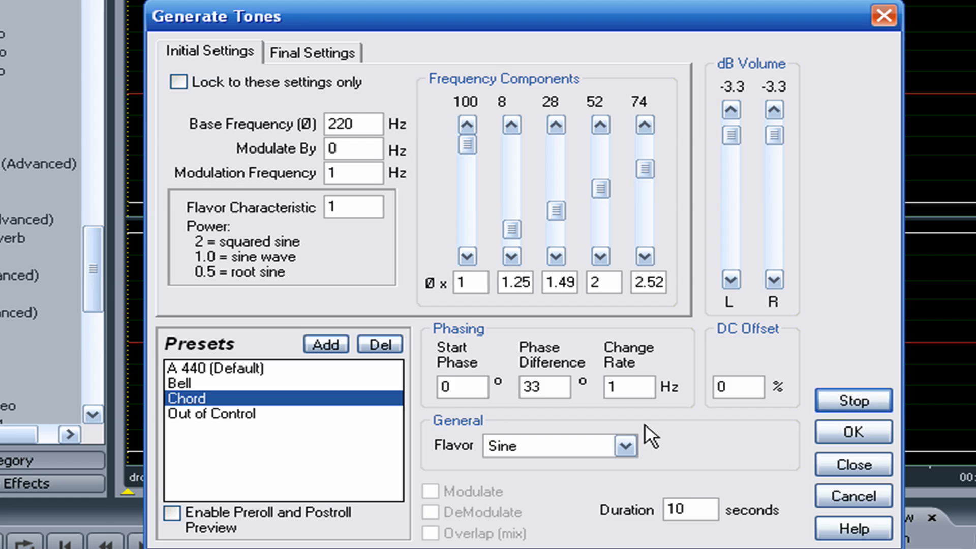
{"action": "left_click", "coordinate": [211, 413]}
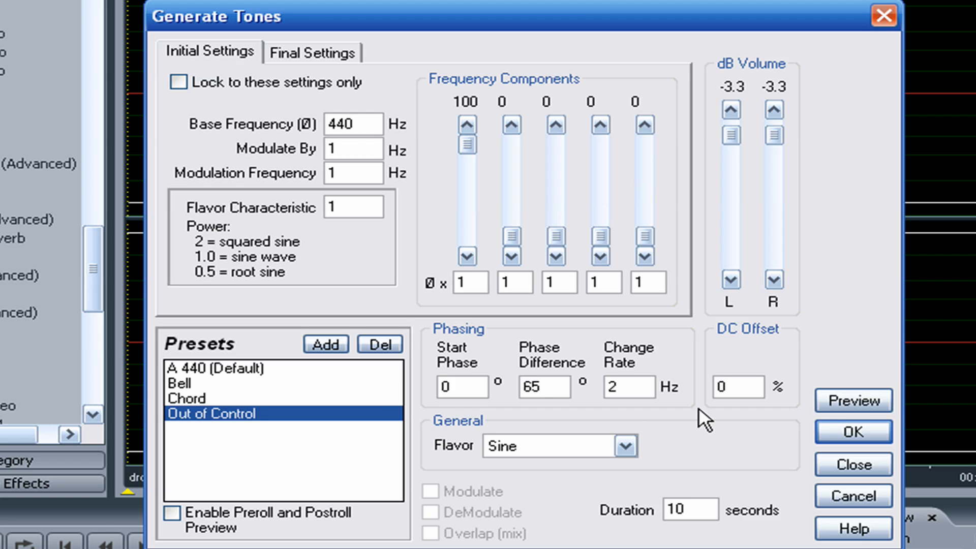
{"action": "left_click", "coordinate": [854, 400]}
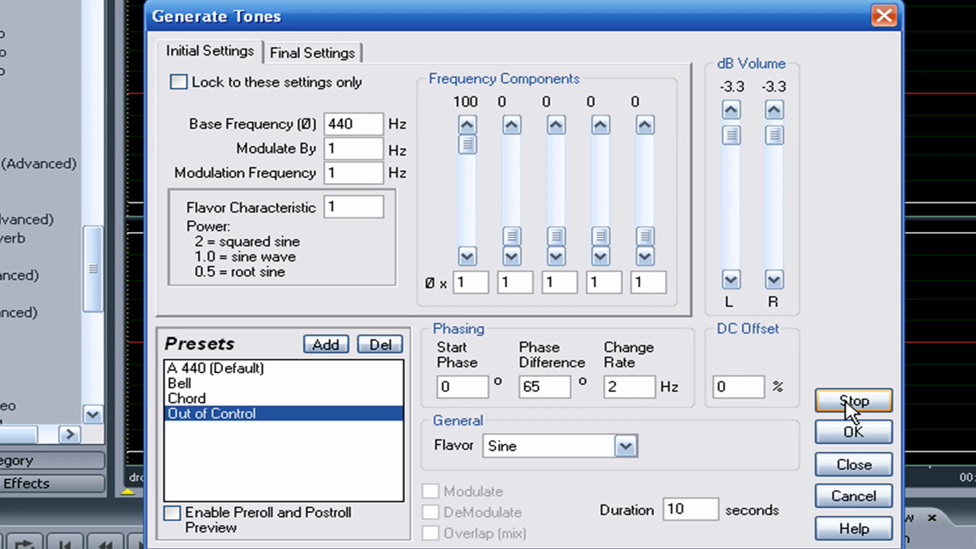
{"action": "mouse_move", "coordinate": [850, 418]}
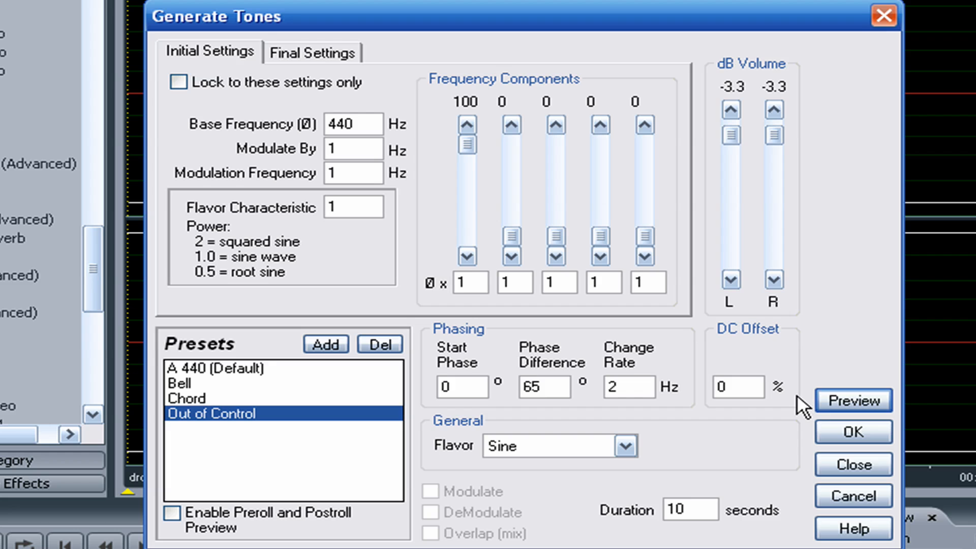
{"action": "mouse_move", "coordinate": [798, 412]}
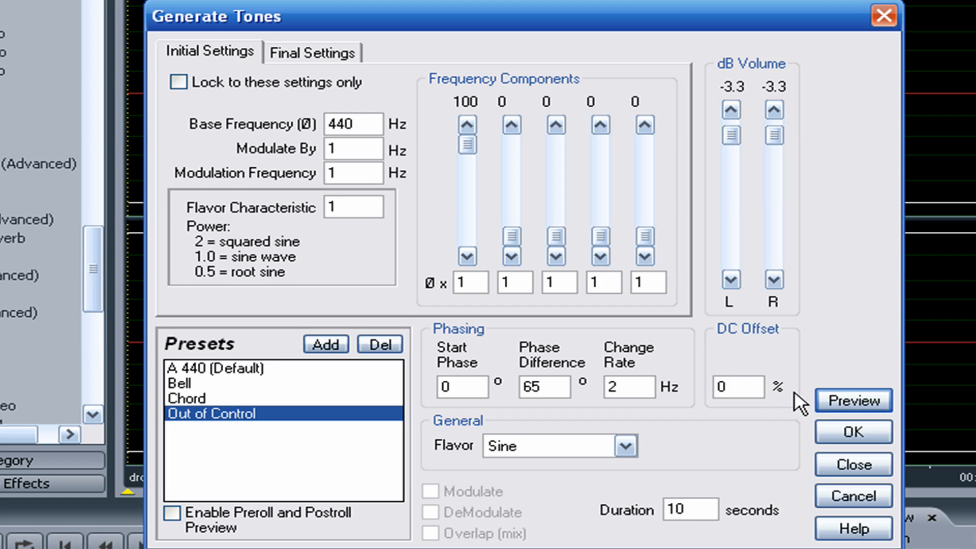
{"action": "mouse_move", "coordinate": [194, 336]}
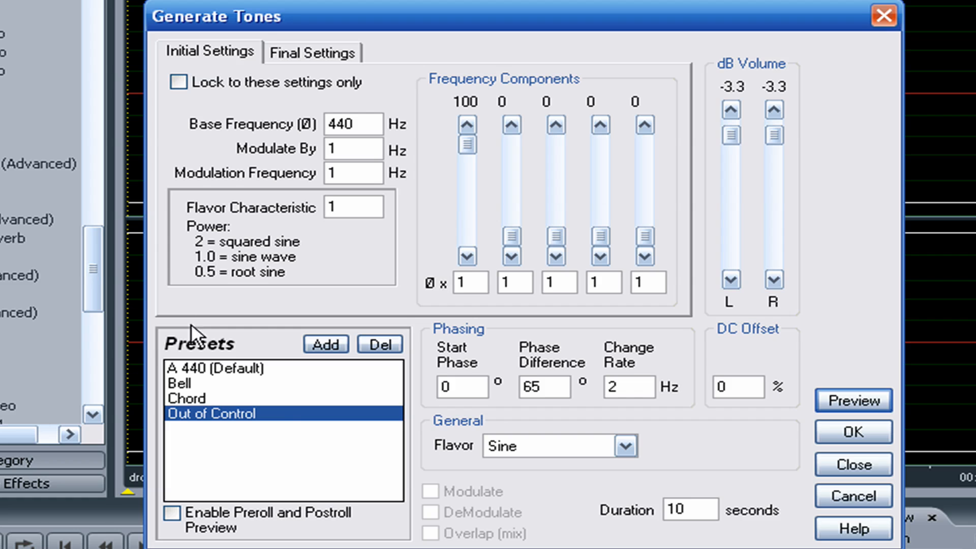
{"action": "mouse_move", "coordinate": [199, 421]}
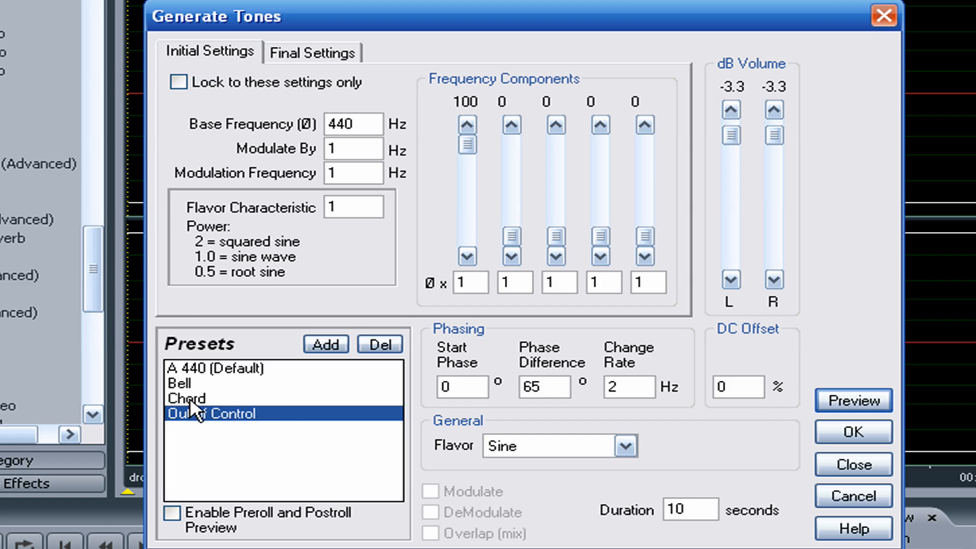
Generate the Chord preset with both channel volumes at -17.9 dB and a 5-second duration
{"action": "left_click", "coordinate": [194, 399]}
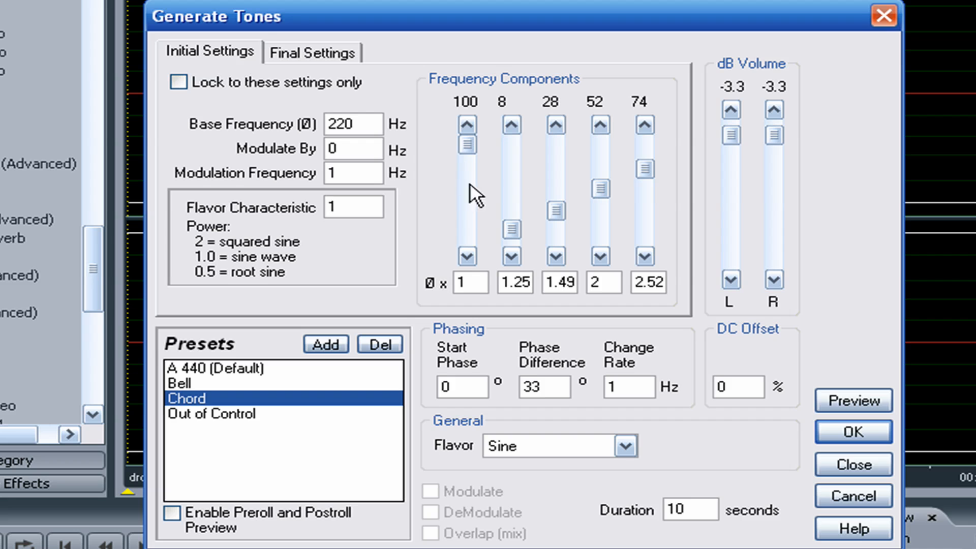
{"action": "mouse_move", "coordinate": [577, 233]}
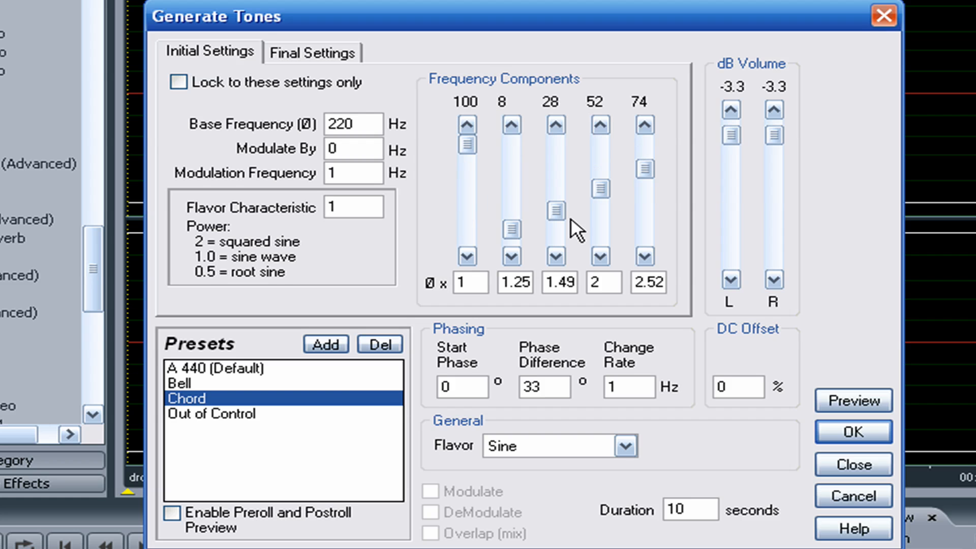
{"action": "left_click_drag", "start_coordinate": [730, 135], "coordinate": [731, 154]}
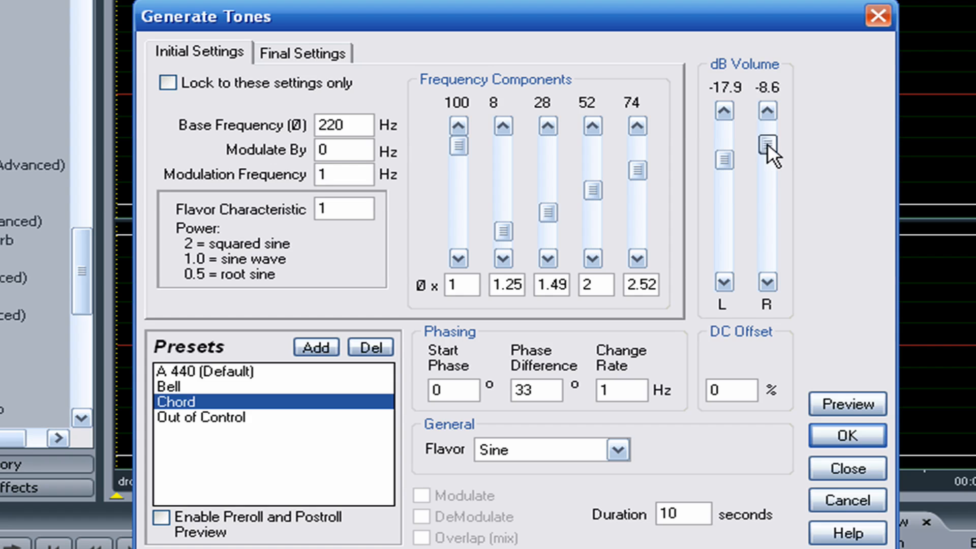
{"action": "left_click_drag", "start_coordinate": [767, 147], "coordinate": [767, 159]}
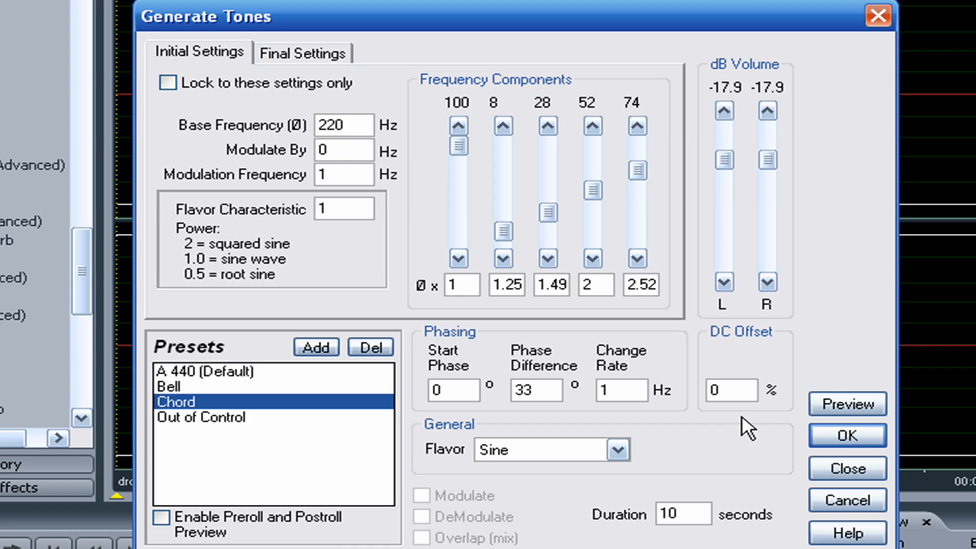
{"action": "left_click", "coordinate": [684, 515]}
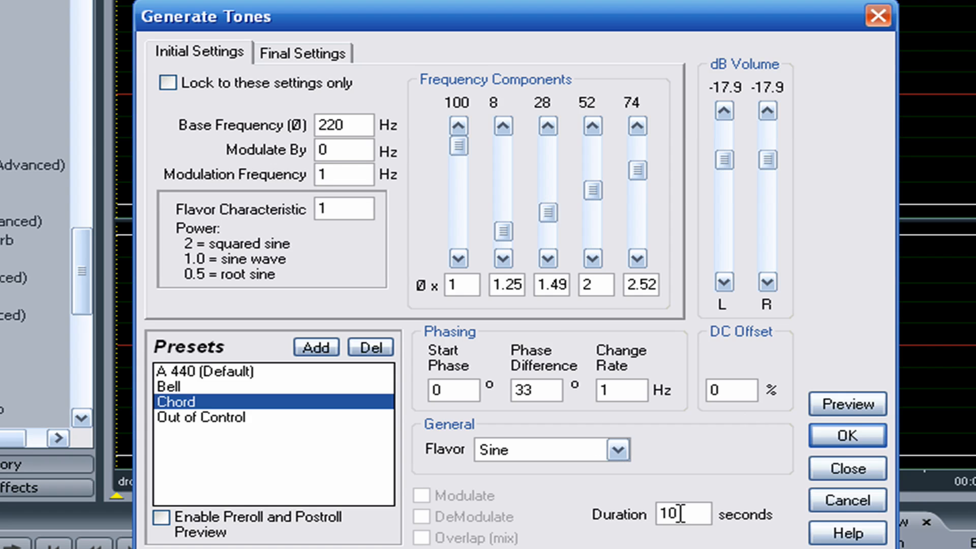
{"action": "triple_click", "coordinate": [677, 529]}
{"action": "type", "text": "5"}
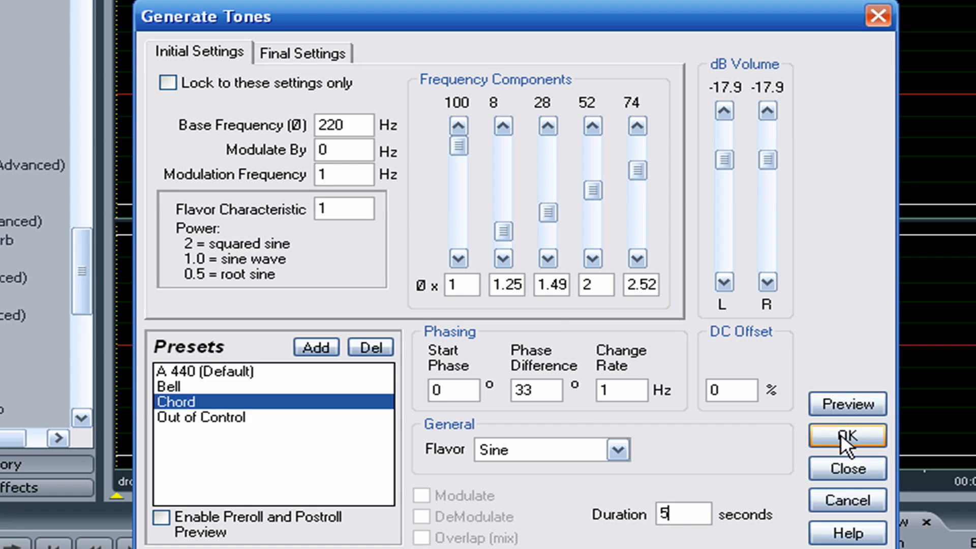
{"action": "left_click", "coordinate": [846, 436]}
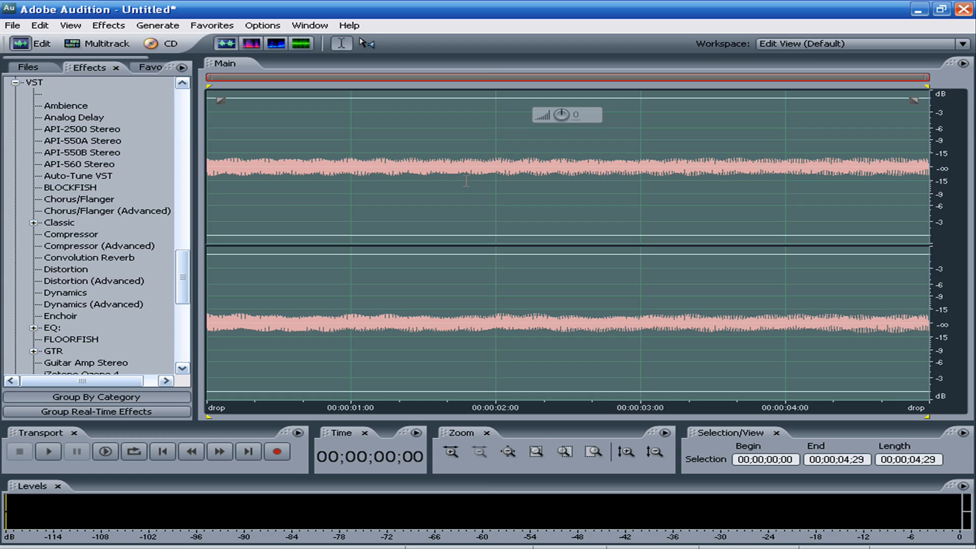
Play the chord tone, then select Sweeping Phaser under Modulation in the Effects panel
{"action": "left_click", "coordinate": [46, 452]}
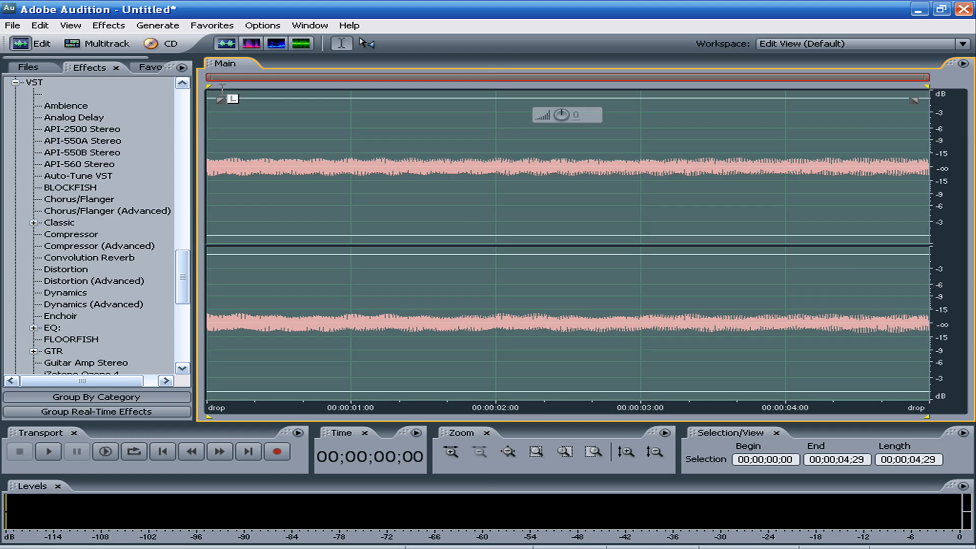
{"action": "scroll", "scroll_direction": "down", "scroll_amount": 3}
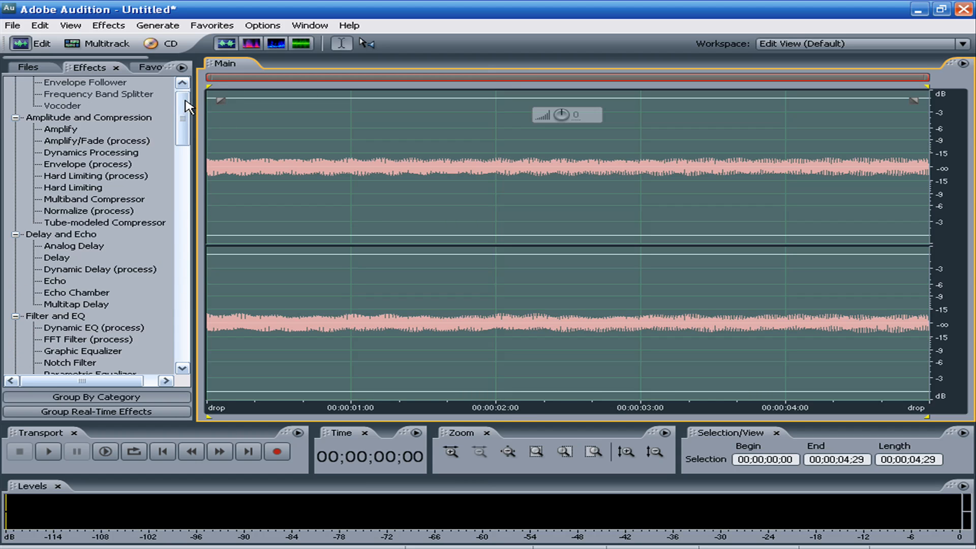
{"action": "mouse_move", "coordinate": [170, 190]}
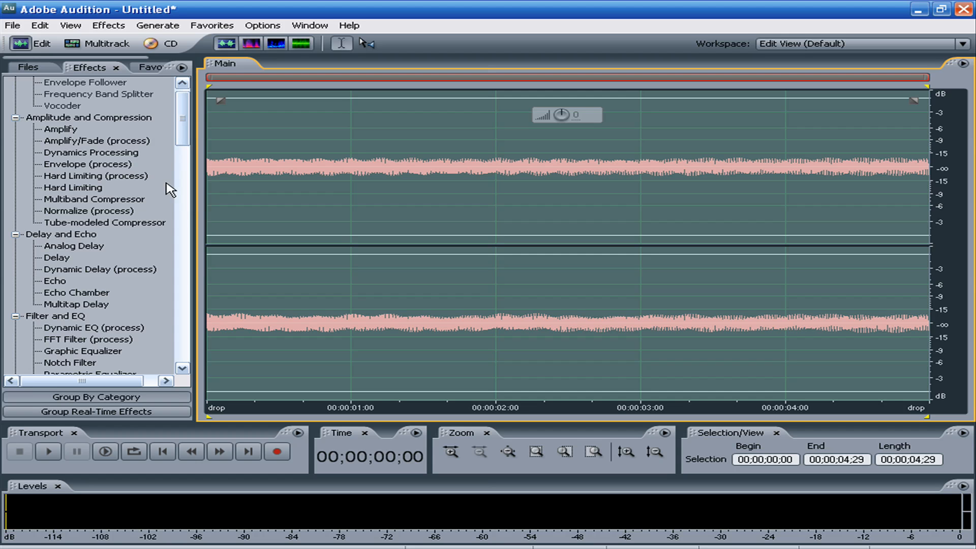
{"action": "scroll", "scroll_direction": "down", "scroll_amount": 3}
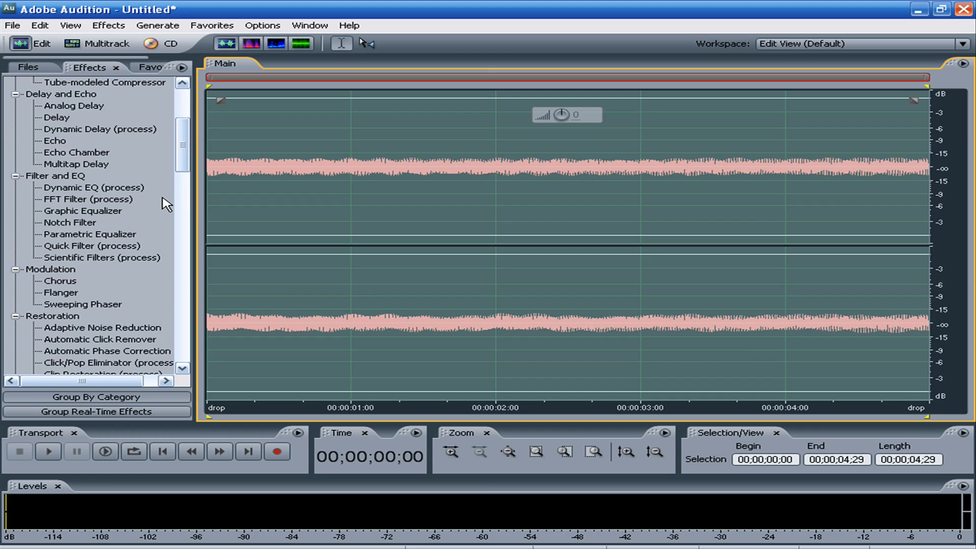
{"action": "left_click", "coordinate": [82, 304]}
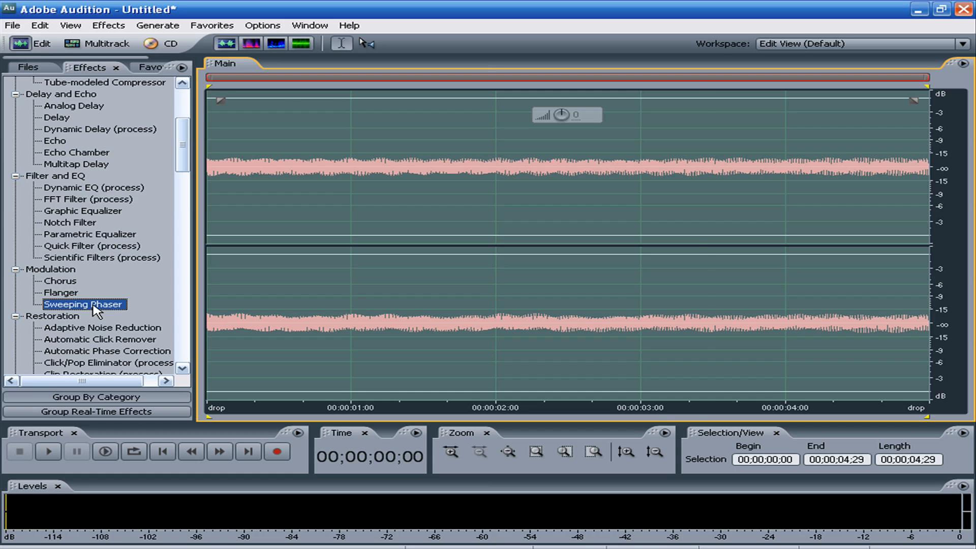
Apply the Sweeping Phaser with the Red Pill / Blue Pill preset to the Chord tone
{"action": "double_click", "coordinate": [83, 304]}
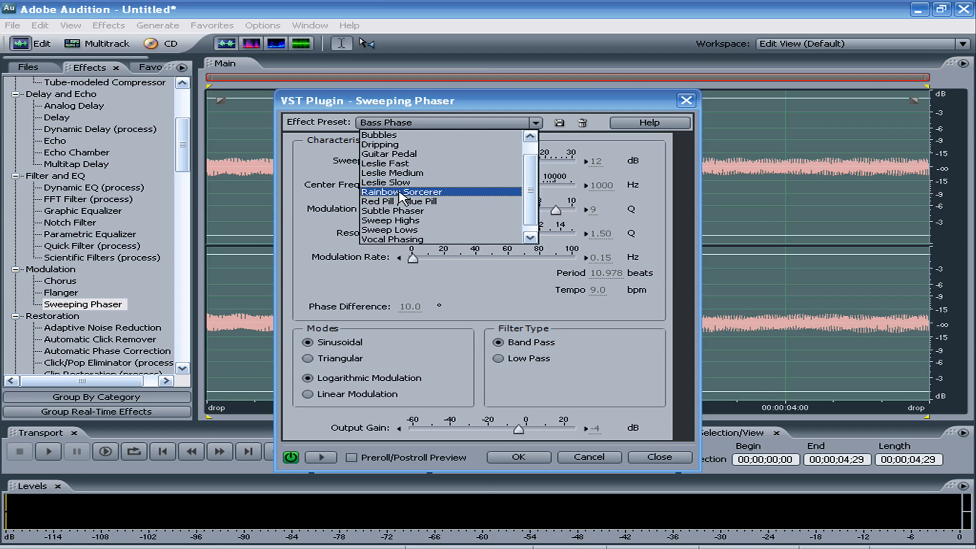
{"action": "mouse_move", "coordinate": [402, 206]}
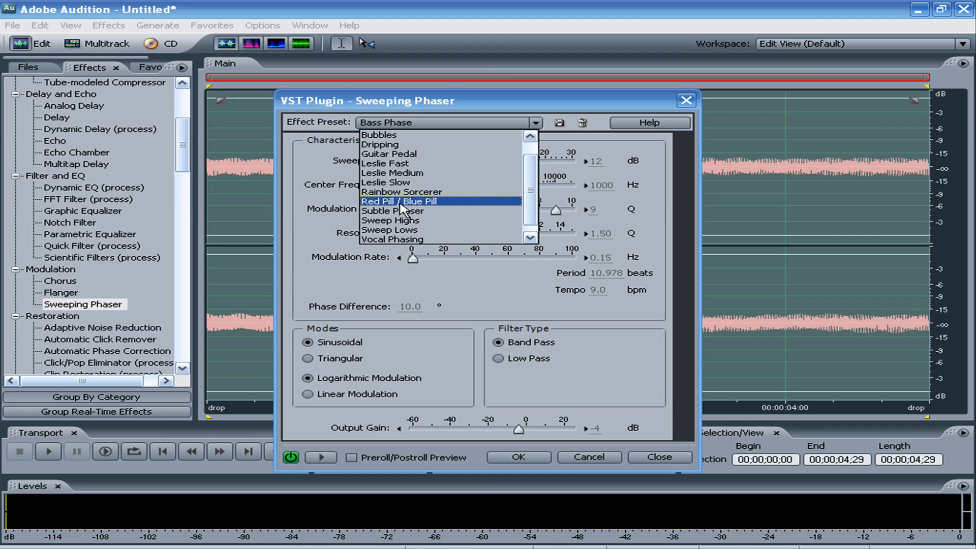
{"action": "left_click", "coordinate": [397, 200]}
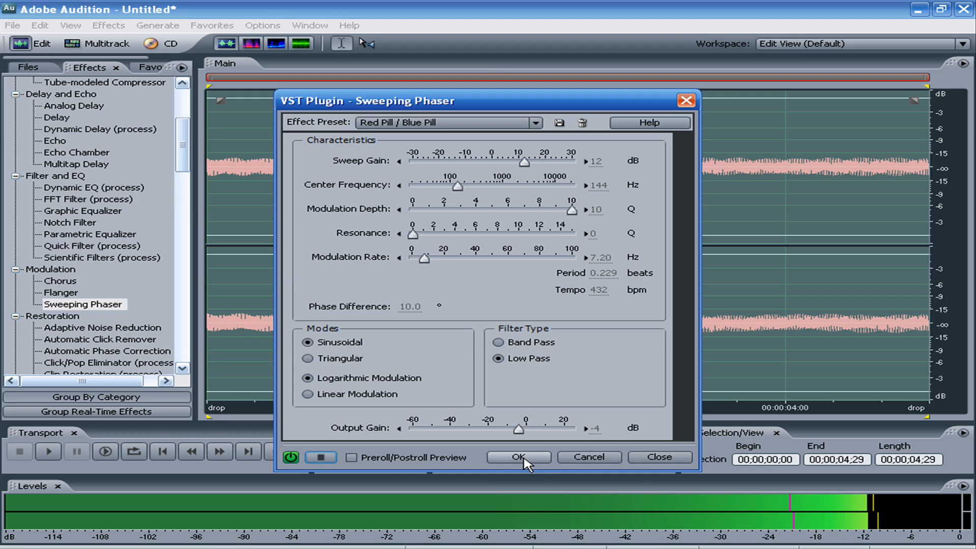
{"action": "left_click", "coordinate": [519, 458]}
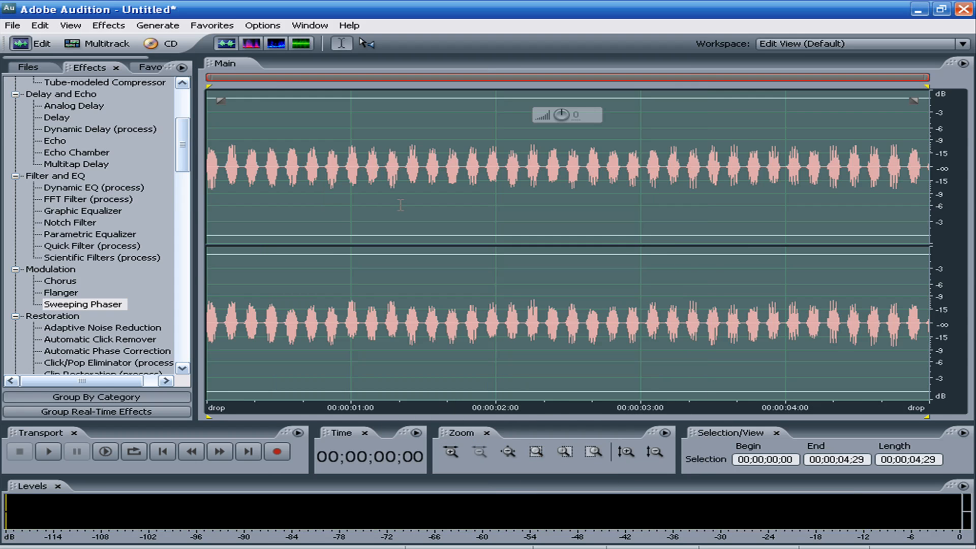
{"action": "mouse_move", "coordinate": [254, 177]}
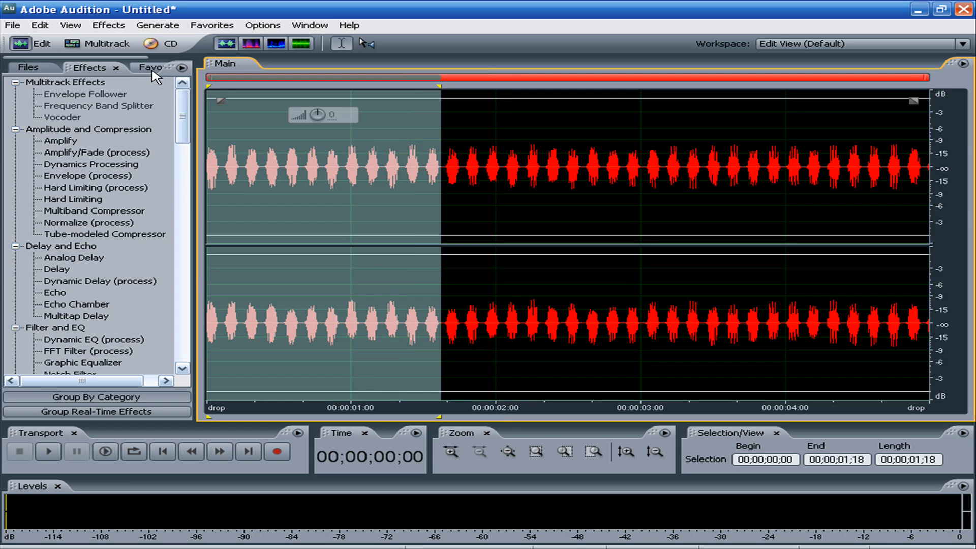
From Favorites, fade out the selected closing section of the phased tone
{"action": "left_click", "coordinate": [149, 67]}
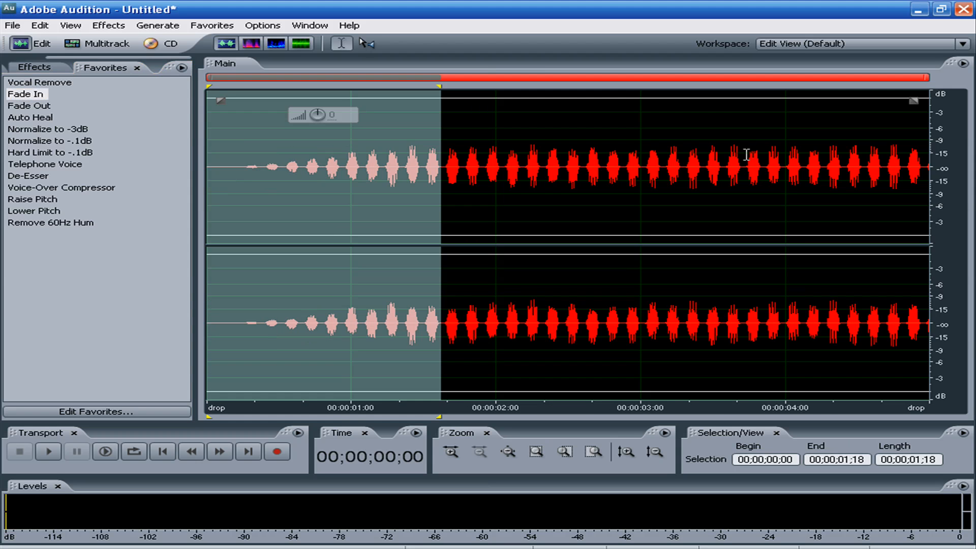
{"action": "left_click_drag", "start_coordinate": [741, 168], "coordinate": [912, 168]}
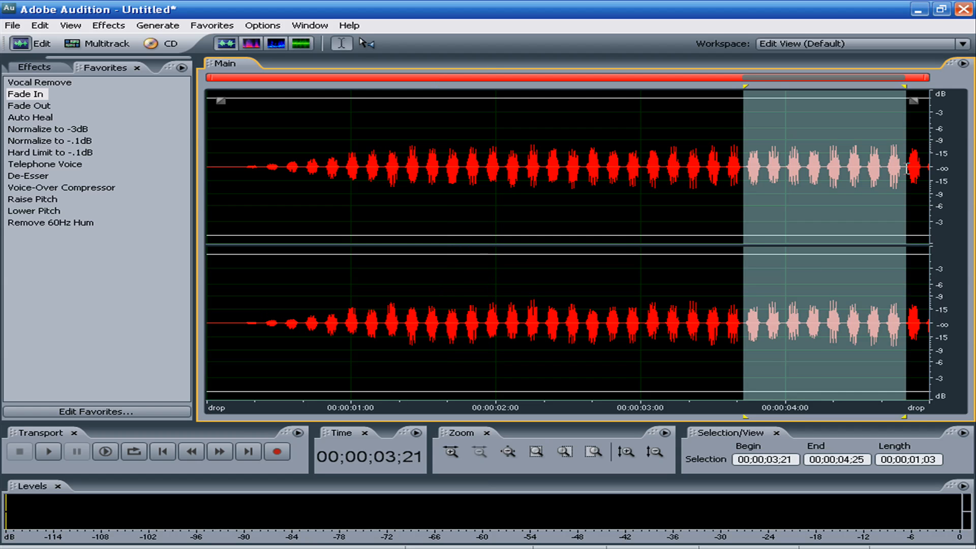
{"action": "left_click", "coordinate": [27, 105]}
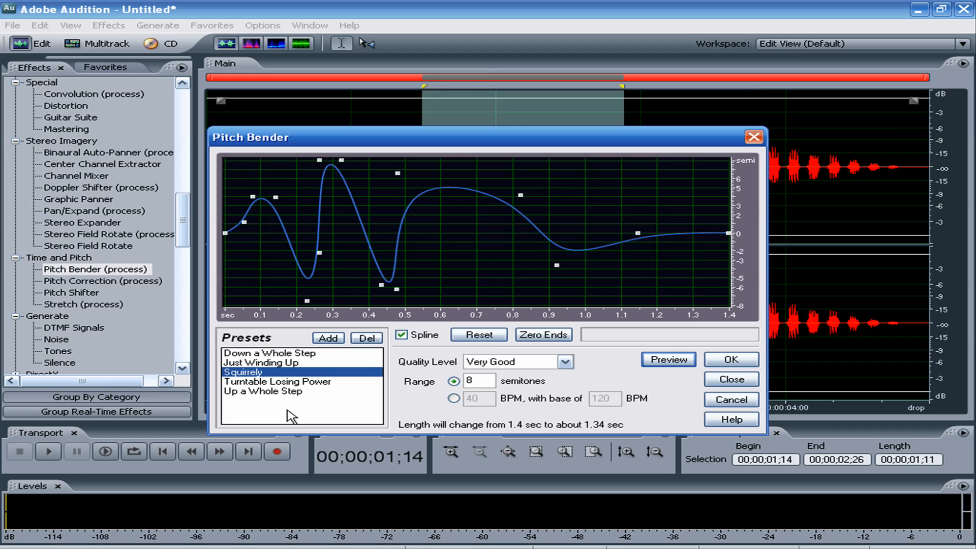
Apply the Pitch Bender's Turntable Losing Power preset to the middle section
{"action": "left_click", "coordinate": [276, 381]}
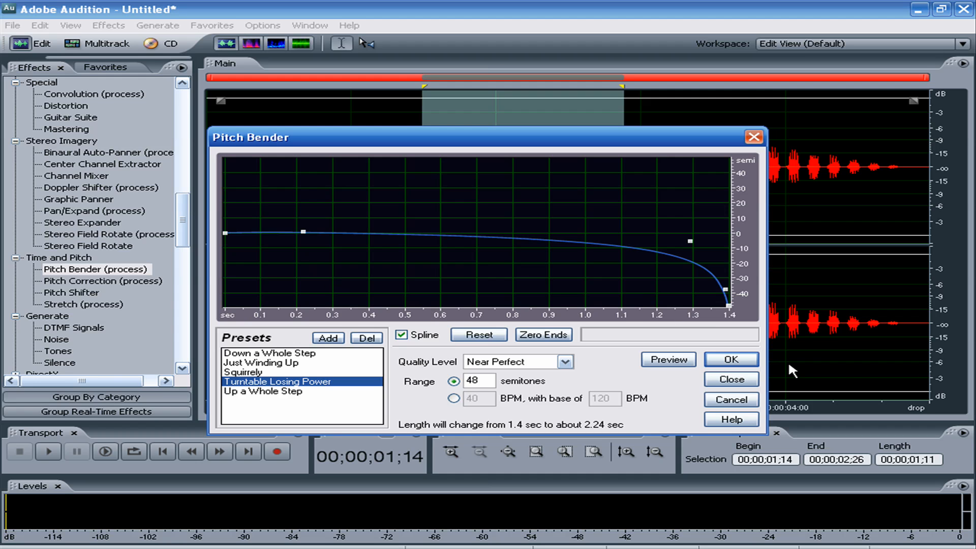
{"action": "left_click", "coordinate": [732, 360]}
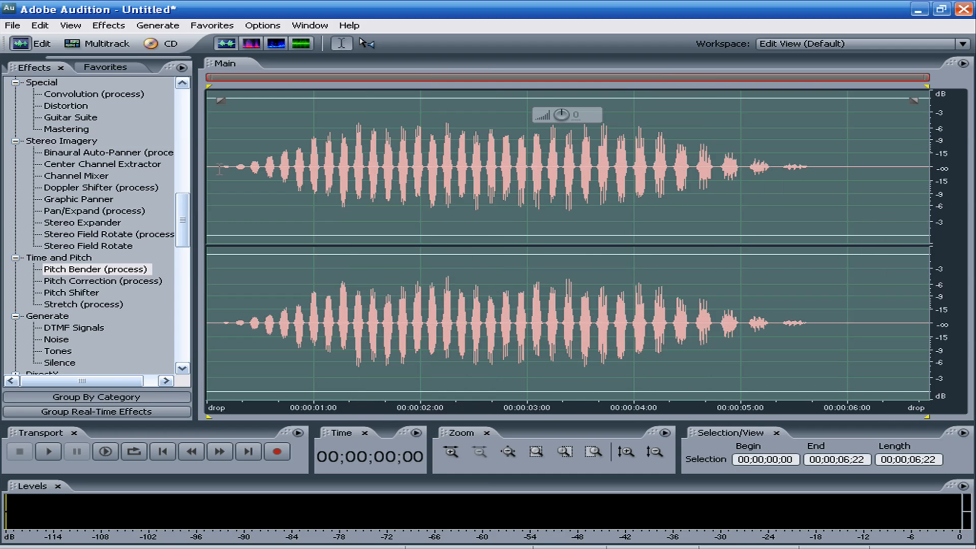
Return to the beginning and play back the processed tone
{"action": "left_click", "coordinate": [48, 452]}
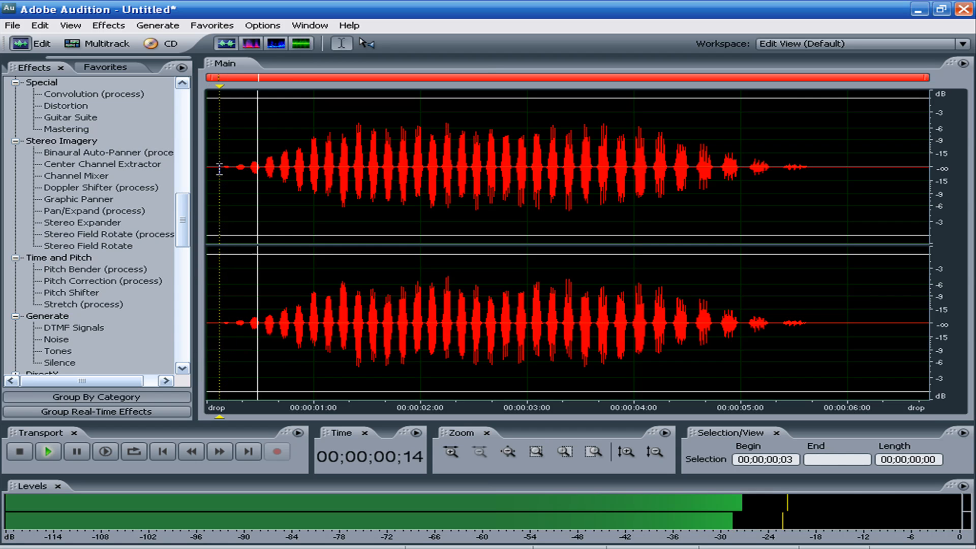
{"action": "left_click", "coordinate": [48, 452]}
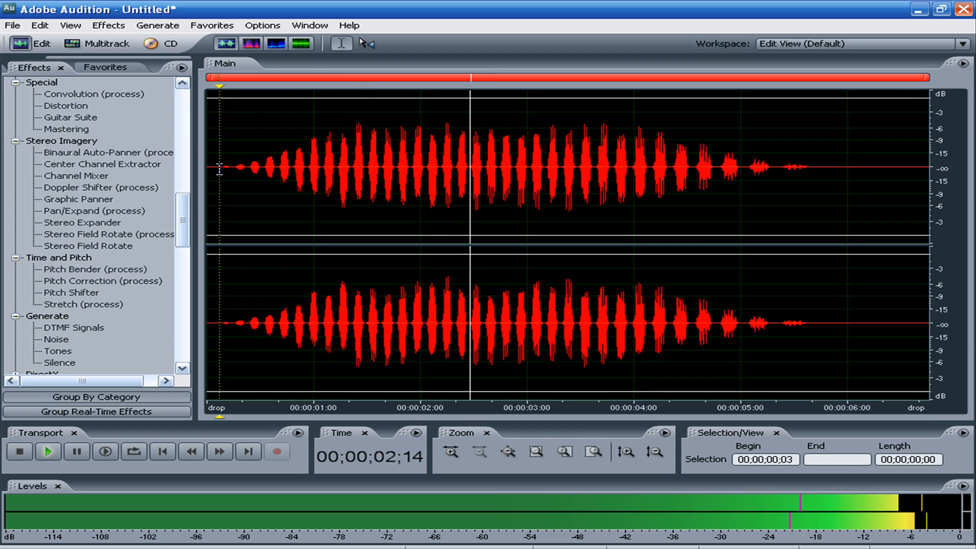
{"action": "left_click", "coordinate": [46, 452]}
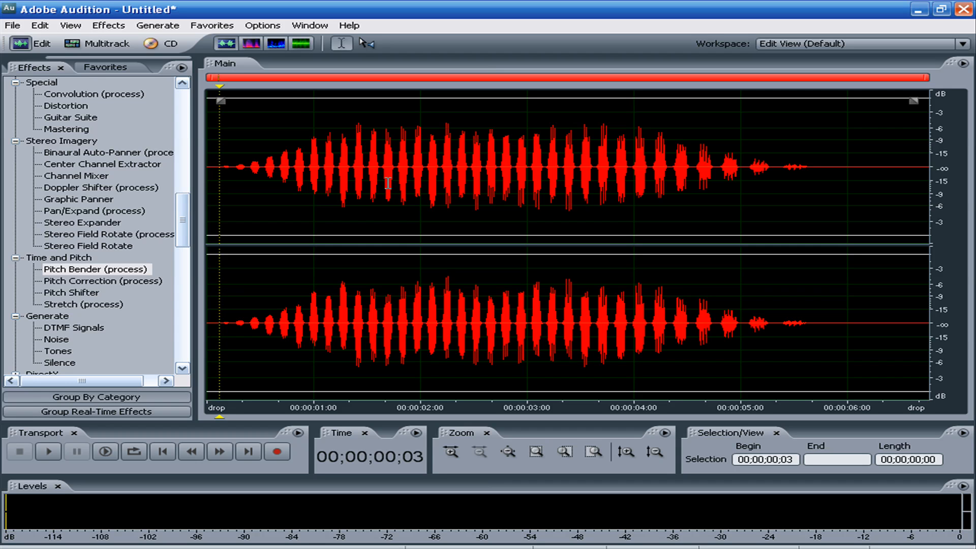
{"action": "left_click", "coordinate": [157, 25]}
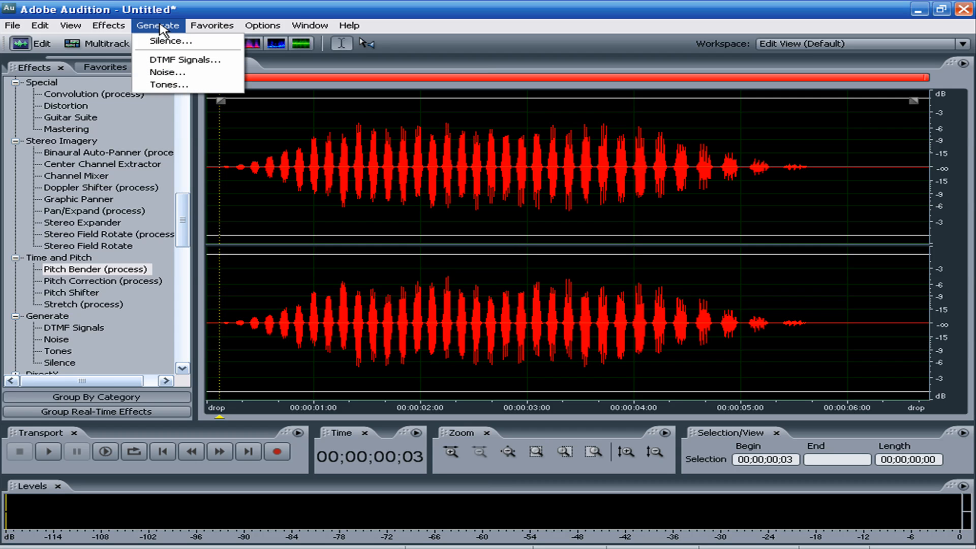
{"action": "mouse_move", "coordinate": [166, 65]}
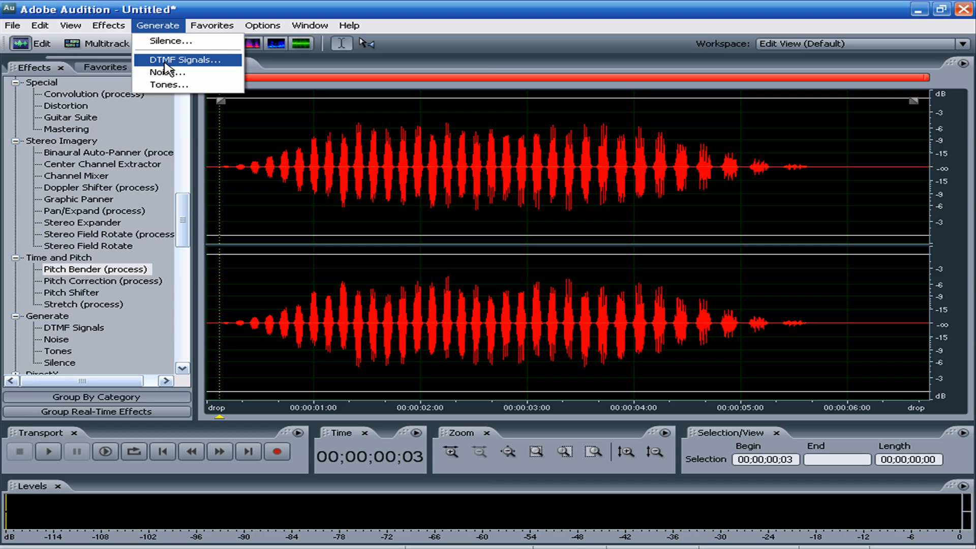
Reopen the Generate Tones dialog, still holding the 220 Hz Chord settings
{"action": "left_click", "coordinate": [168, 84]}
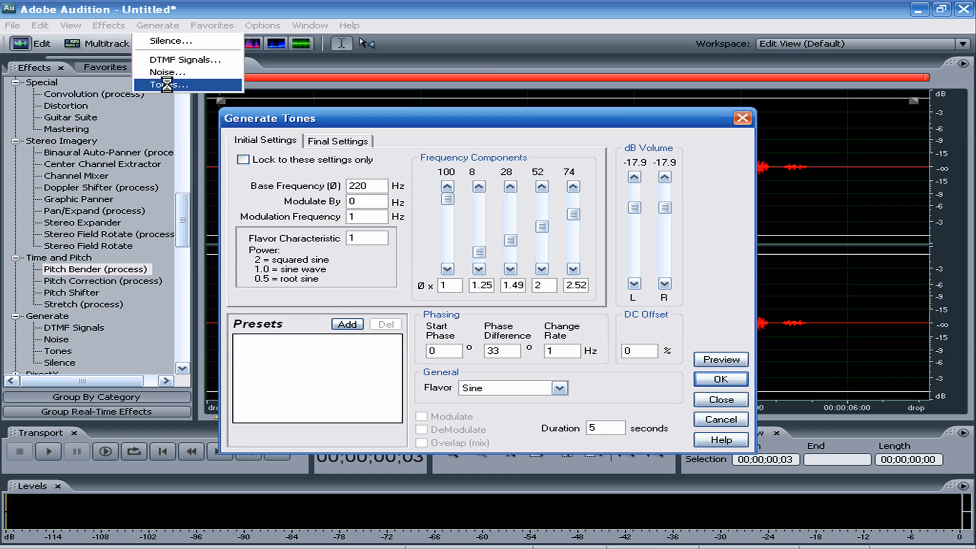